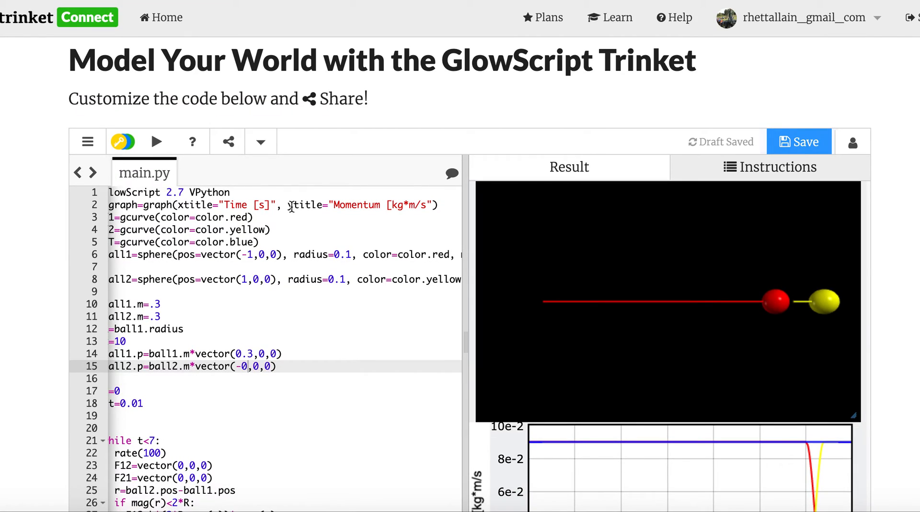
Change line 4 to f2=gcurve(color=color.green) instead of yellow.
{"action": "scroll", "scroll_direction": "down", "scroll_amount": 3}
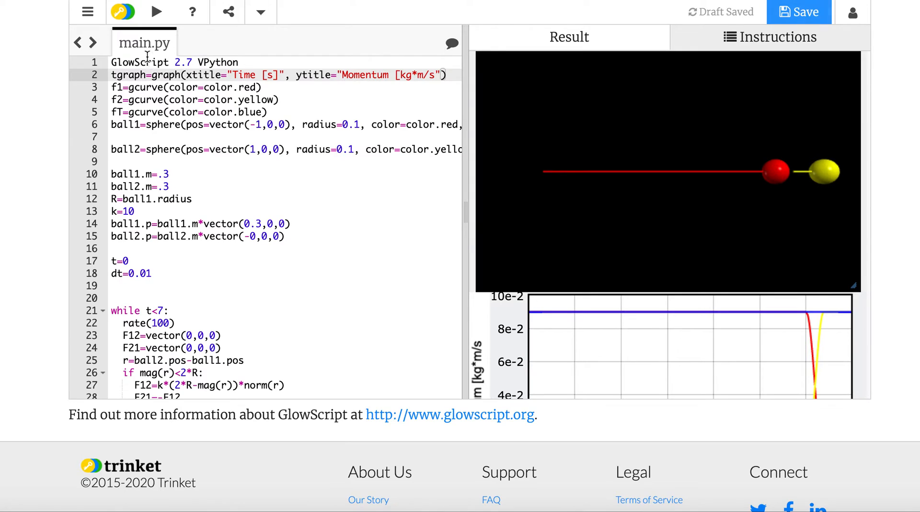
{"action": "left_click", "coordinate": [155, 11]}
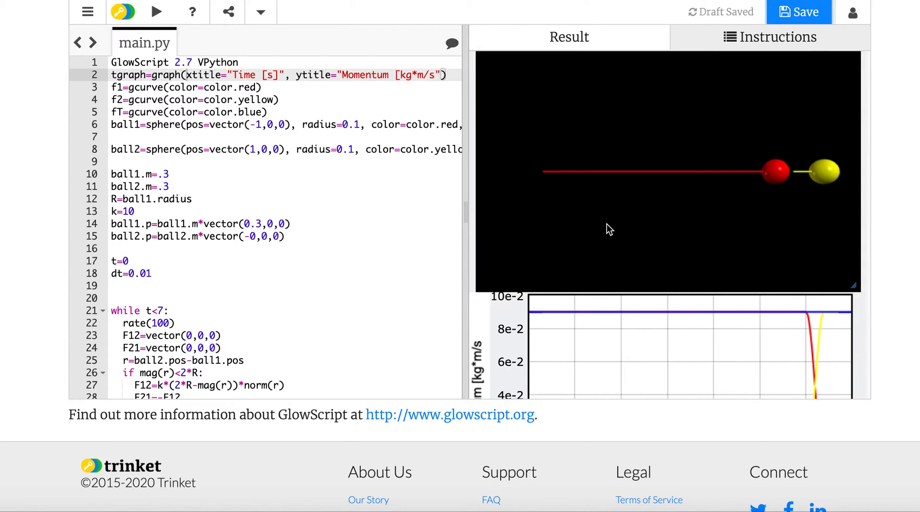
{"action": "mouse_move", "coordinate": [287, 270]}
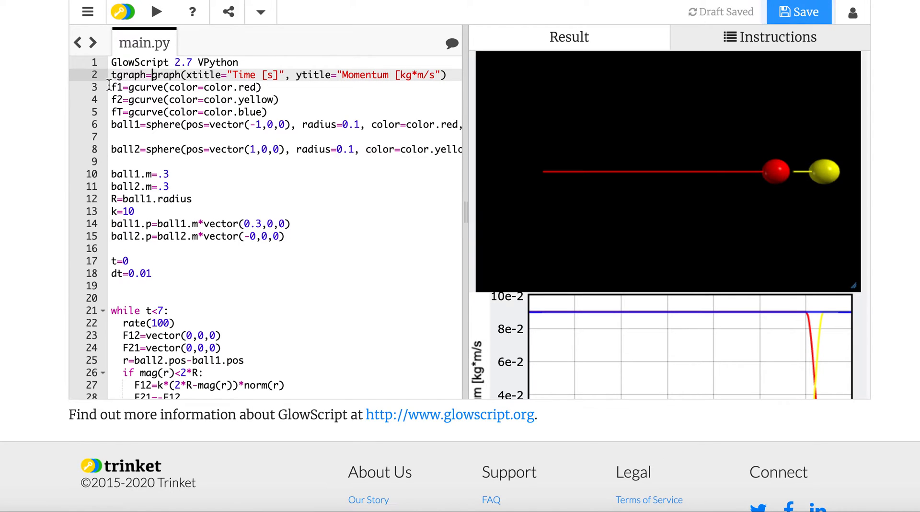
{"action": "mouse_move", "coordinate": [596, 331]}
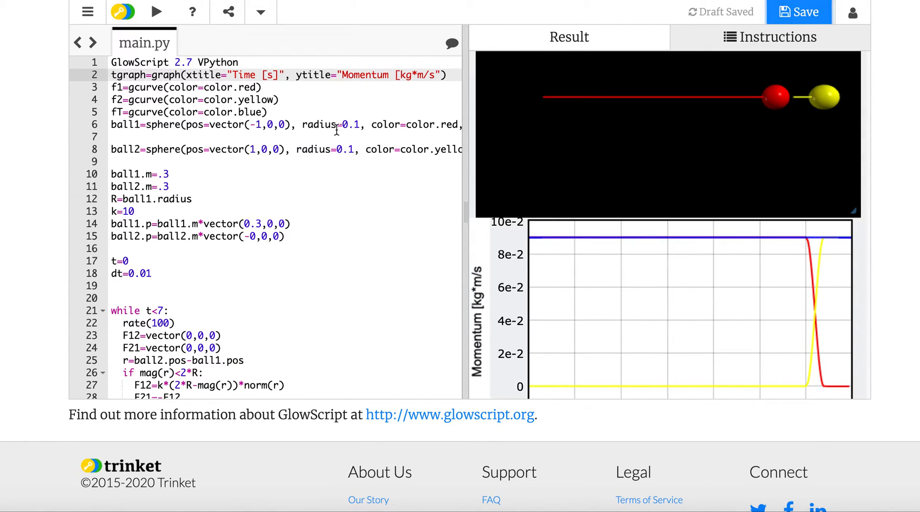
{"action": "left_click", "coordinate": [276, 99]}
{"action": "type", "text": "green"}
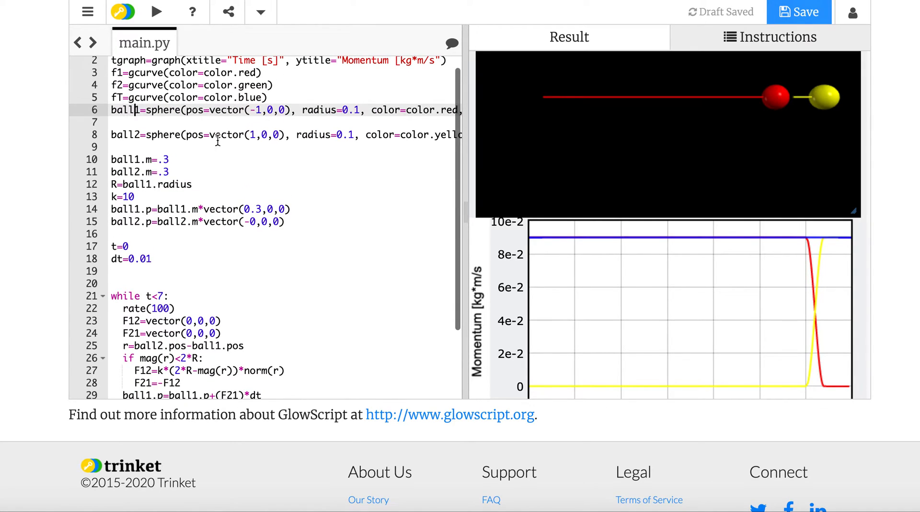
{"action": "left_click_drag", "start_coordinate": [111, 159], "coordinate": [171, 172]}
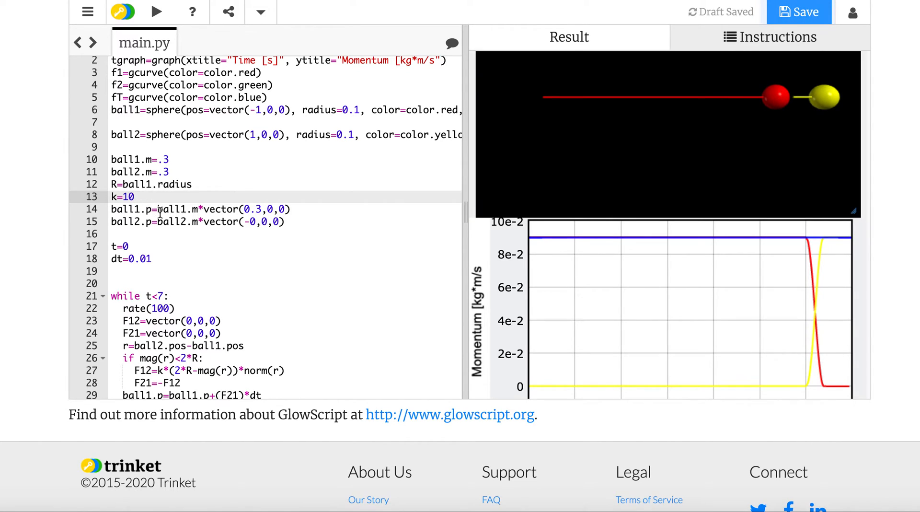
{"action": "left_click_drag", "start_coordinate": [111, 209], "coordinate": [283, 221]}
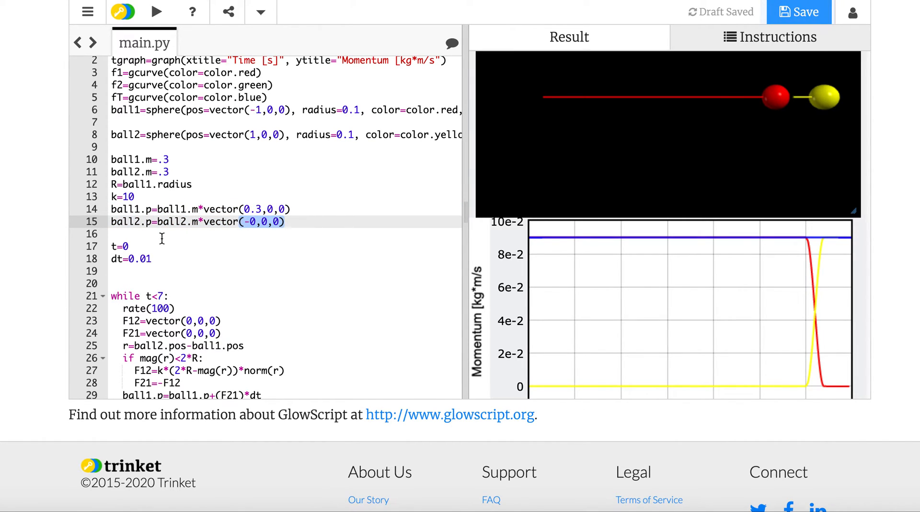
{"action": "scroll", "scroll_direction": "down", "scroll_amount": 3}
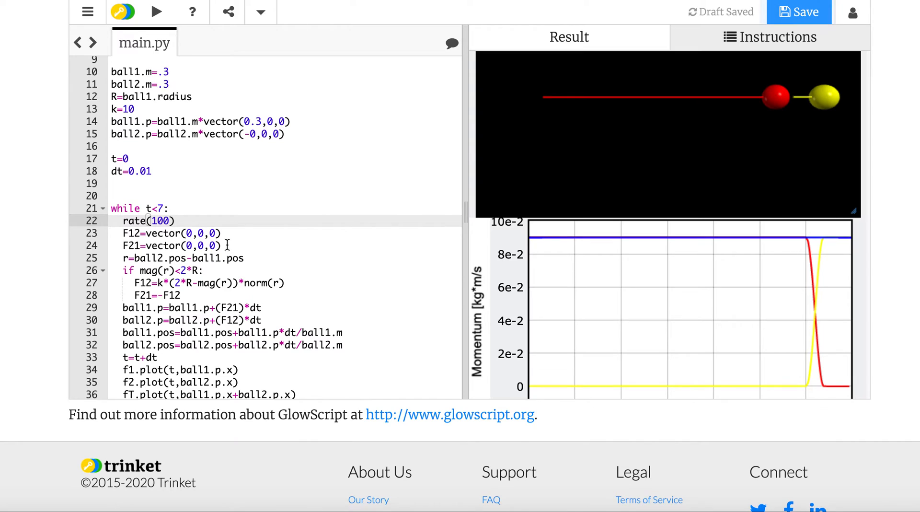
{"action": "left_click_drag", "start_coordinate": [120, 233], "coordinate": [222, 245]}
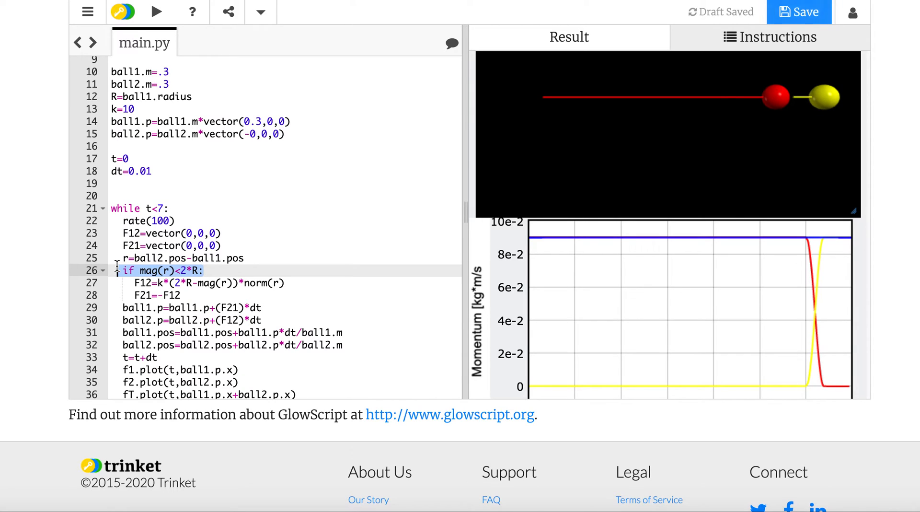
{"action": "mouse_move", "coordinate": [201, 291]}
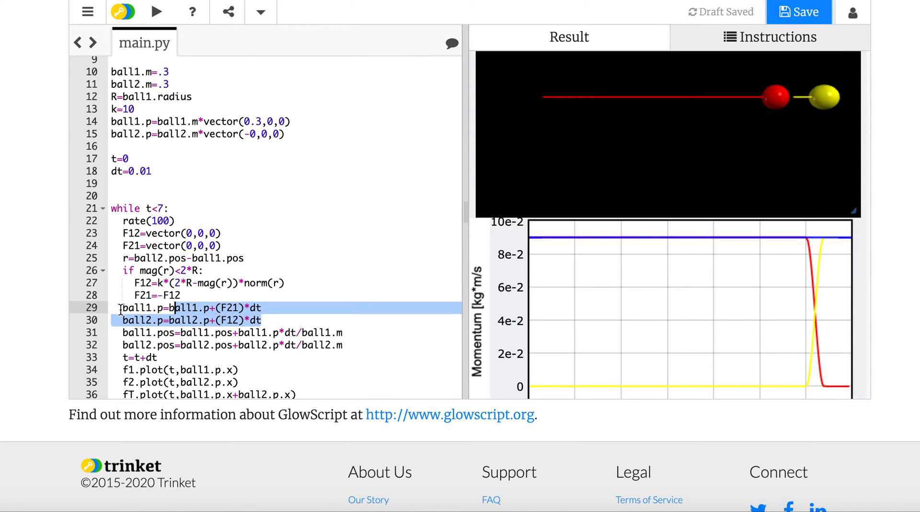
{"action": "scroll", "scroll_direction": "down", "scroll_amount": 3}
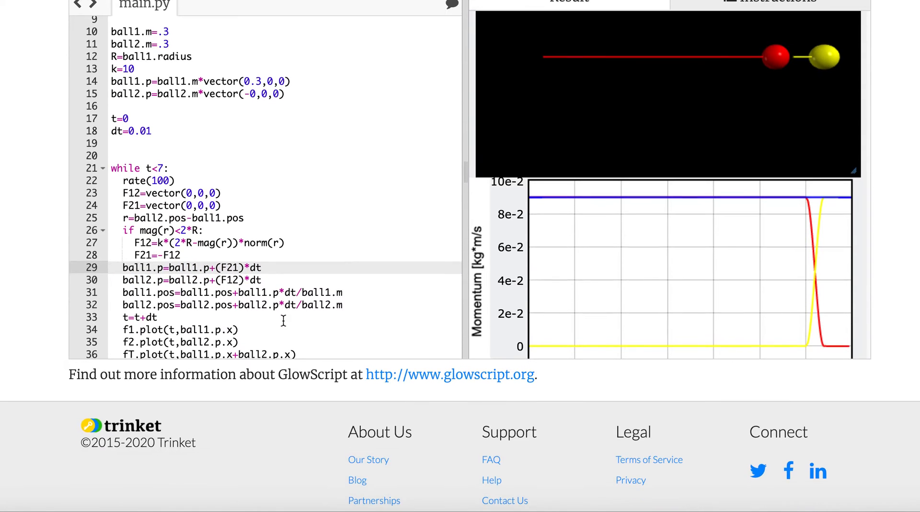
{"action": "left_click_drag", "start_coordinate": [126, 293], "coordinate": [343, 305]}
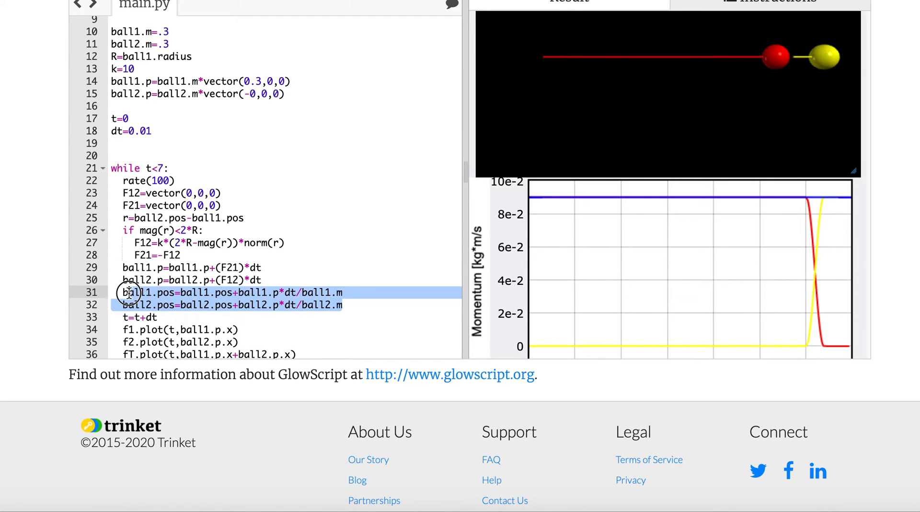
{"action": "scroll", "scroll_direction": "down", "scroll_amount": 3}
{"action": "type", "text": "7"}
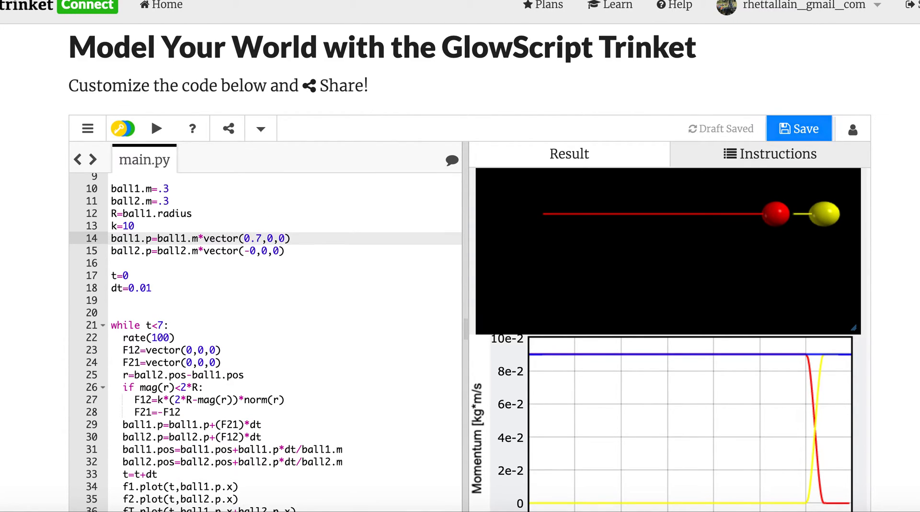
Rerun the simulation with ball1's initial momentum vector(0.7,0,0).
{"action": "left_click", "coordinate": [156, 128]}
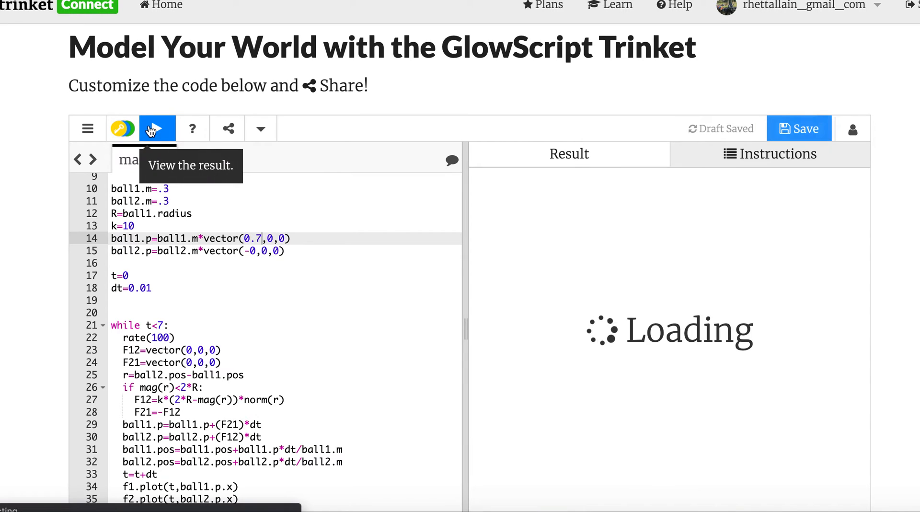
{"action": "mouse_move", "coordinate": [312, 267]}
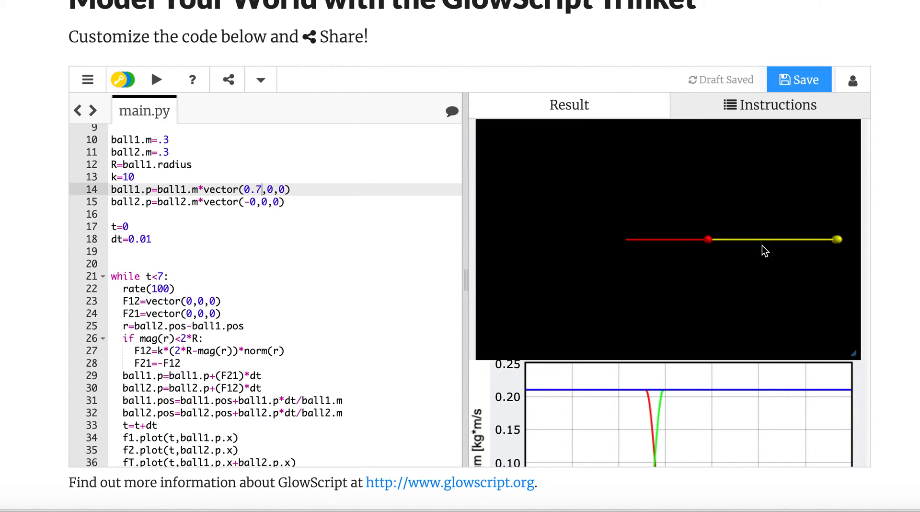
{"action": "mouse_move", "coordinate": [695, 247]}
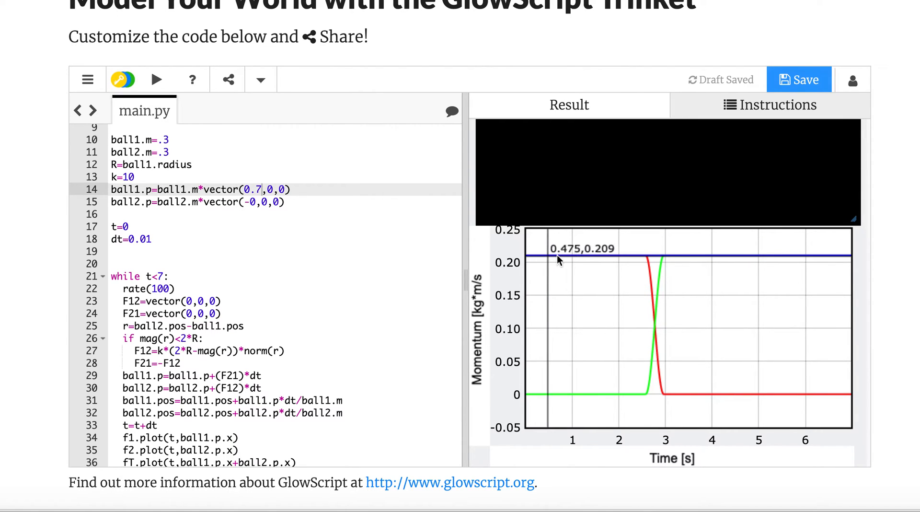
{"action": "mouse_move", "coordinate": [659, 295]}
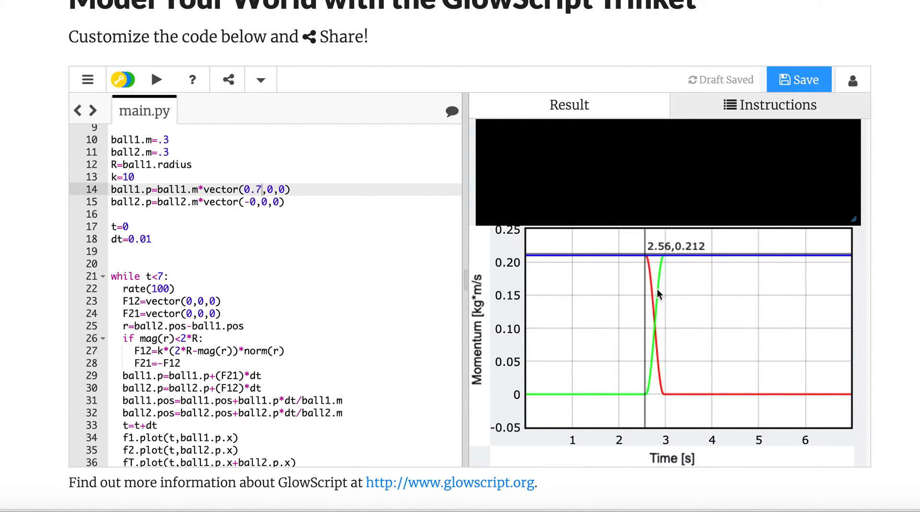
{"action": "mouse_move", "coordinate": [623, 397]}
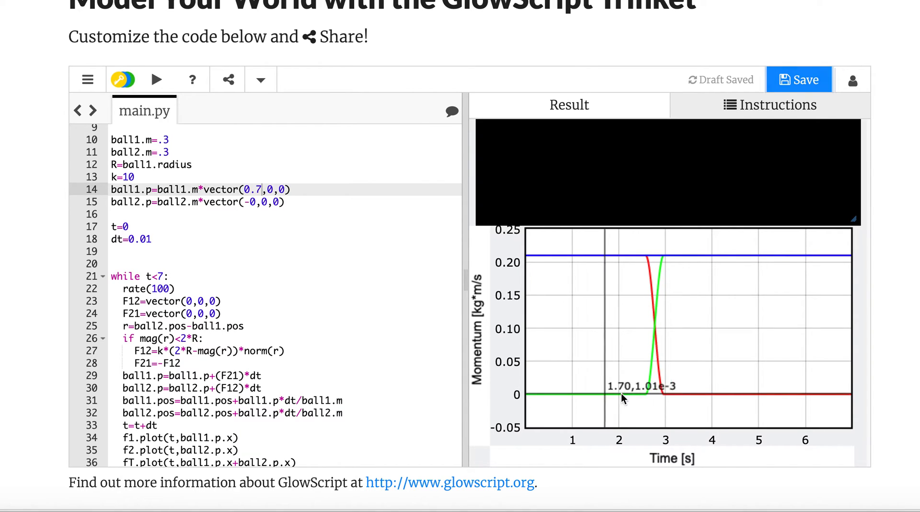
{"action": "mouse_move", "coordinate": [531, 264]}
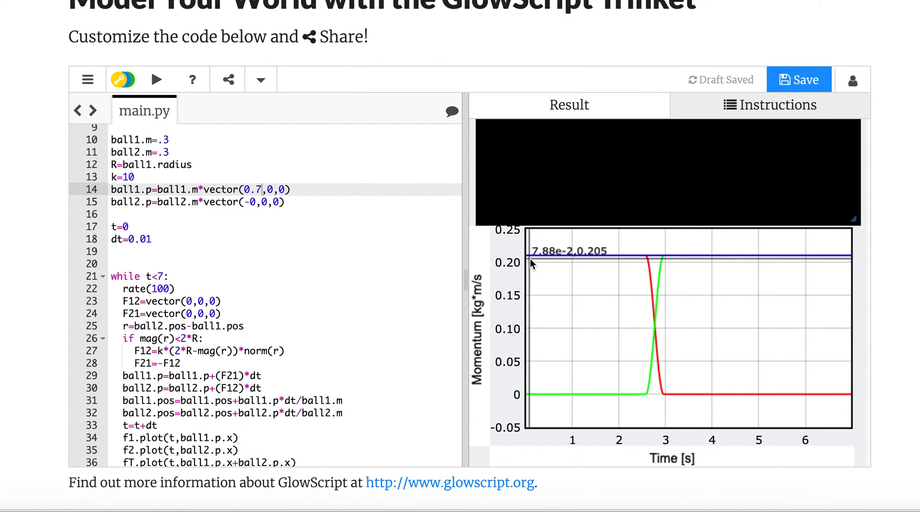
{"action": "mouse_move", "coordinate": [578, 269]}
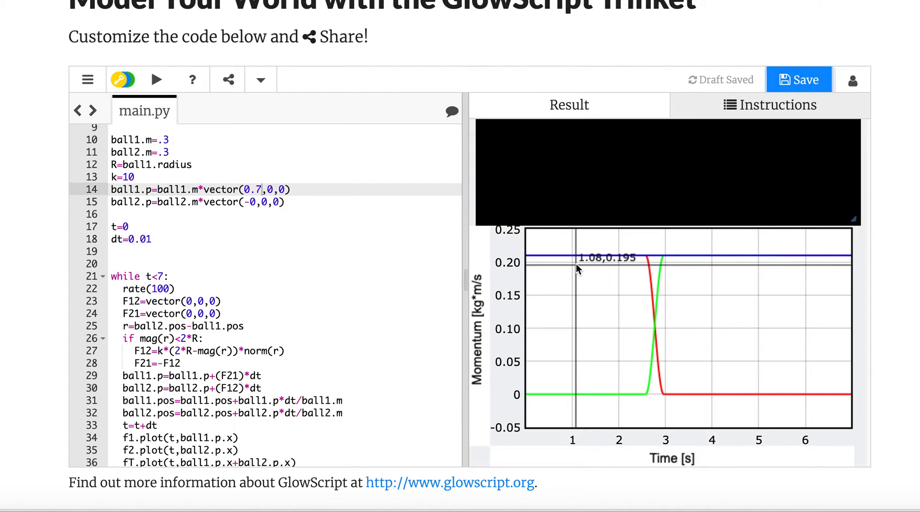
{"action": "mouse_move", "coordinate": [581, 256]}
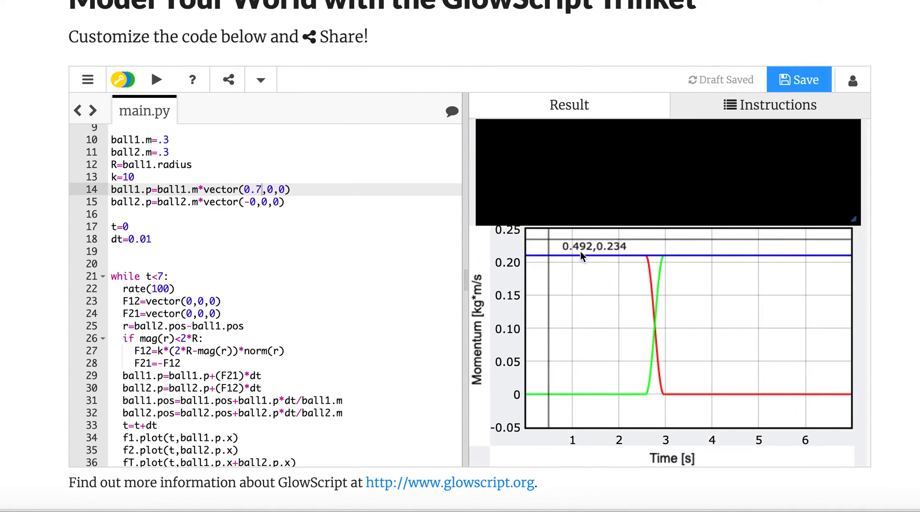
{"action": "mouse_move", "coordinate": [676, 257]}
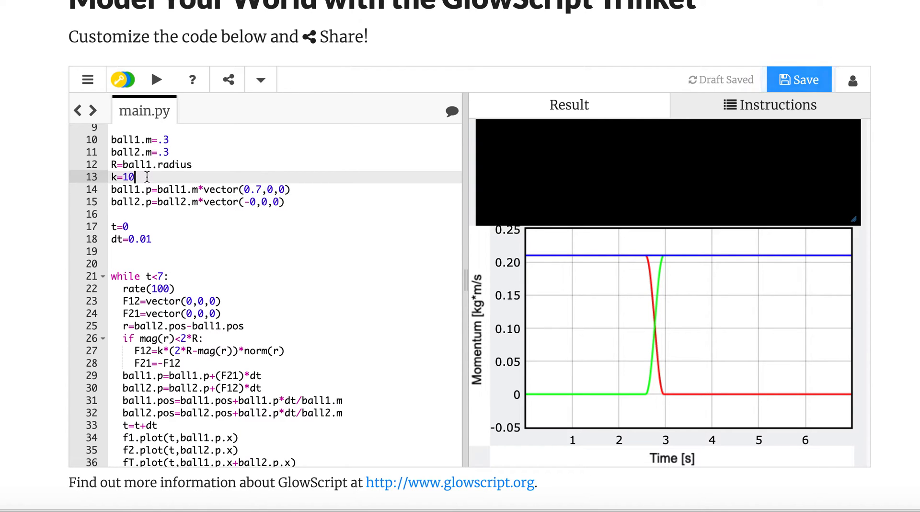
Set the spring constant to k=5 on line 13 and rerun.
{"action": "type", "text": "5"}
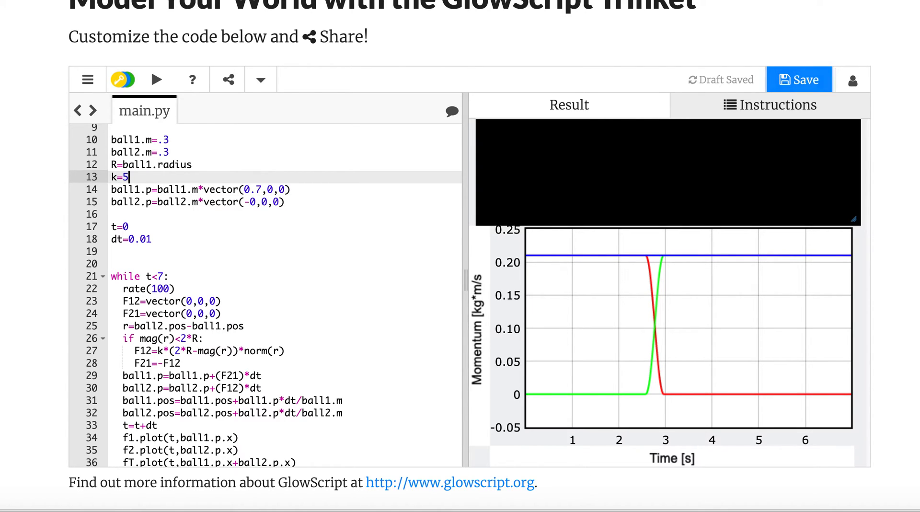
{"action": "left_click", "coordinate": [157, 79]}
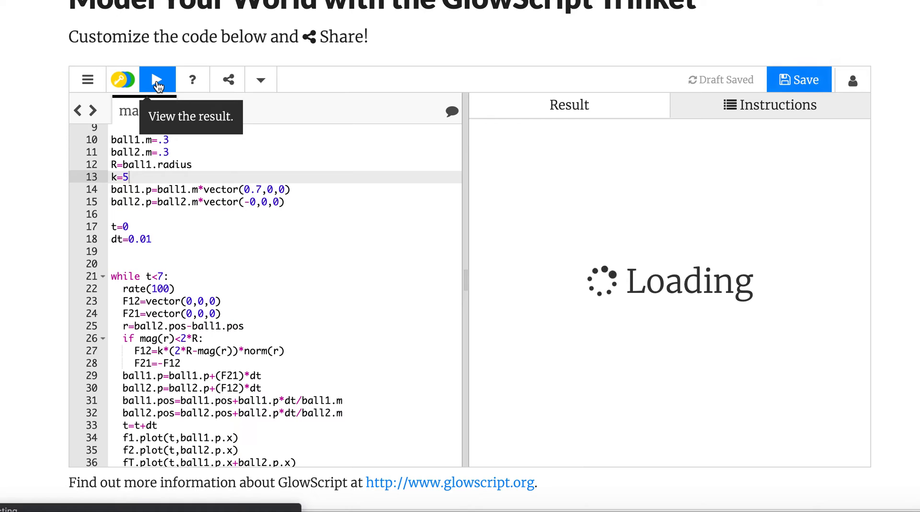
{"action": "left_click", "coordinate": [157, 79]}
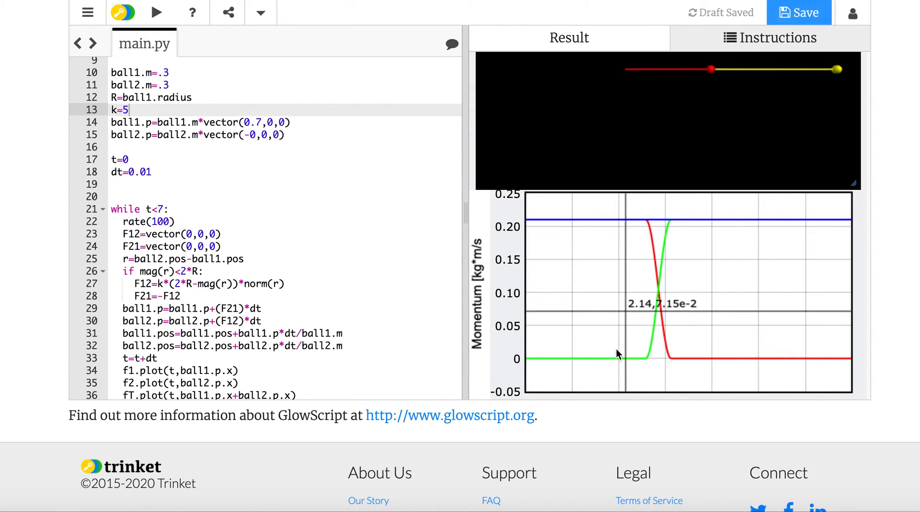
{"action": "mouse_move", "coordinate": [646, 365]}
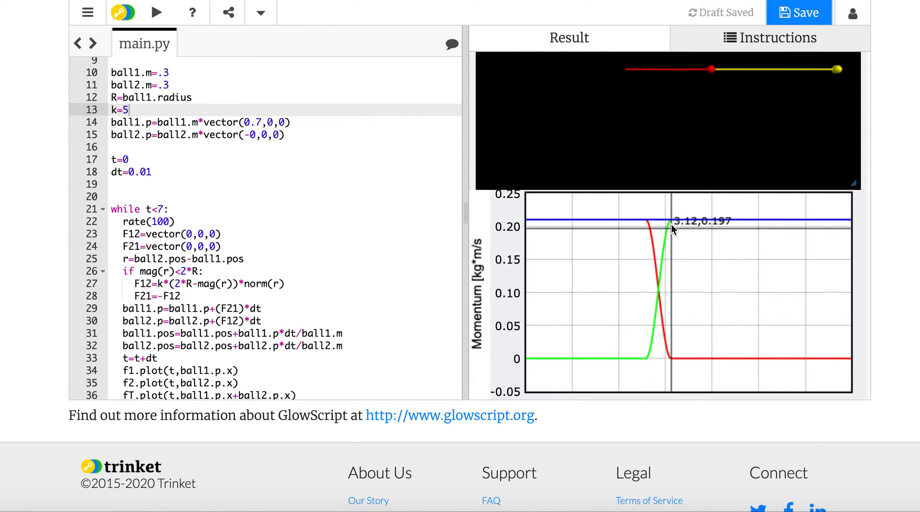
{"action": "mouse_move", "coordinate": [672, 340]}
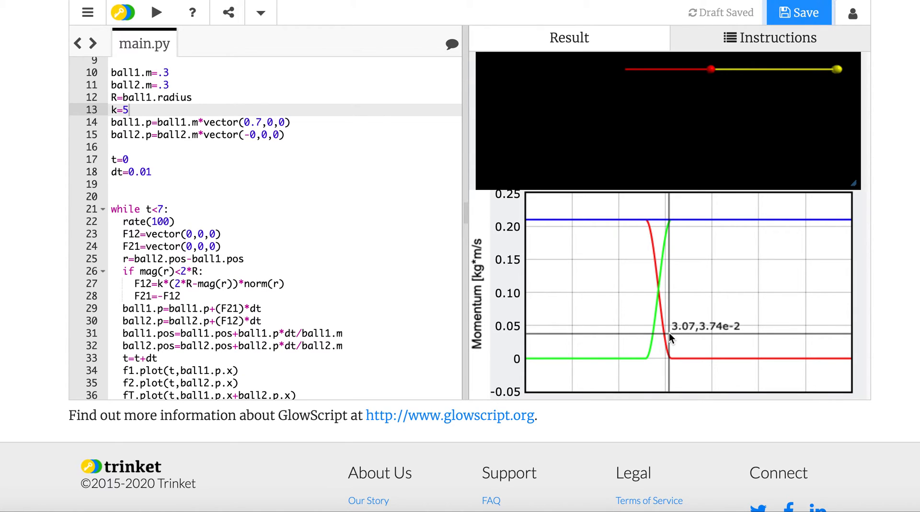
Change line 13 to k=.1 and rerun the collision.
{"action": "key", "text": "Backspace"}
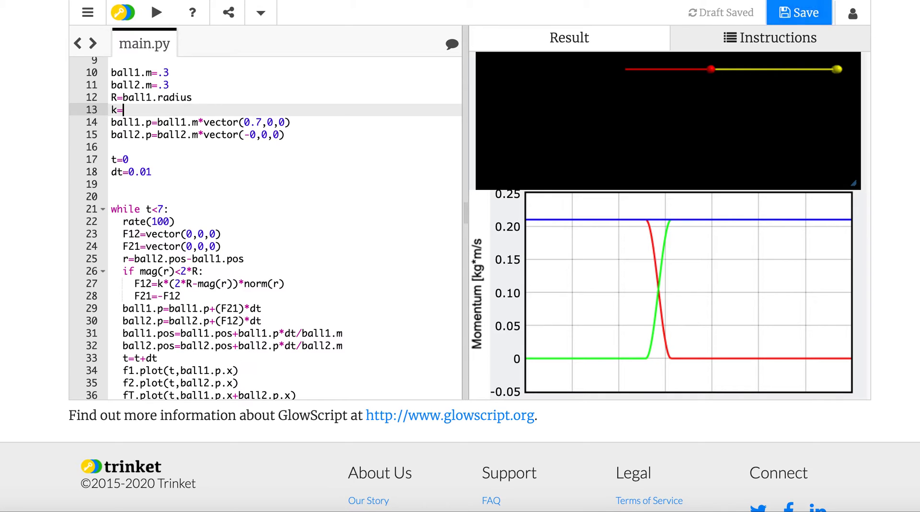
{"action": "type", "text": ".1"}
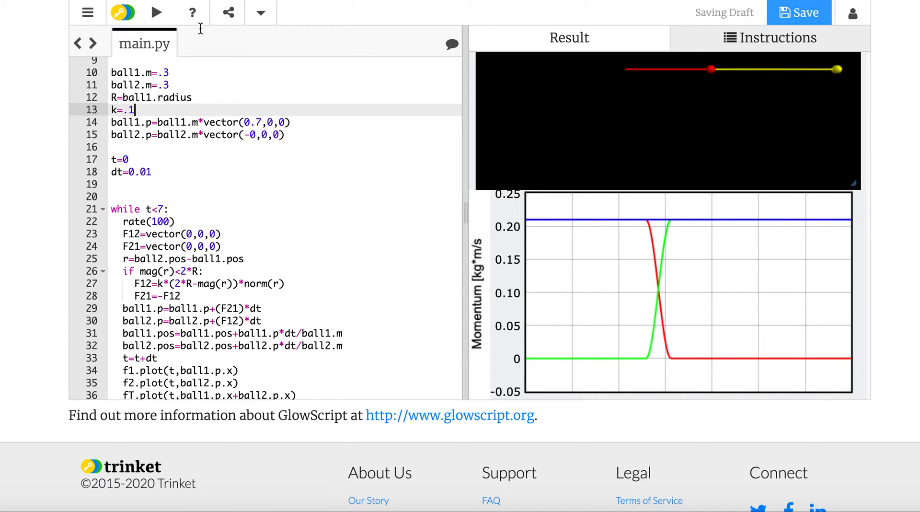
{"action": "left_click", "coordinate": [157, 11]}
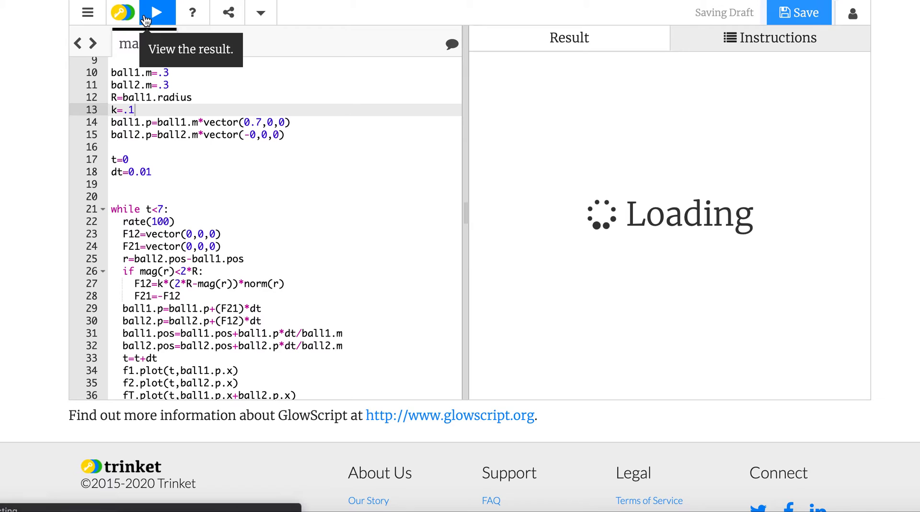
{"action": "left_click", "coordinate": [157, 13]}
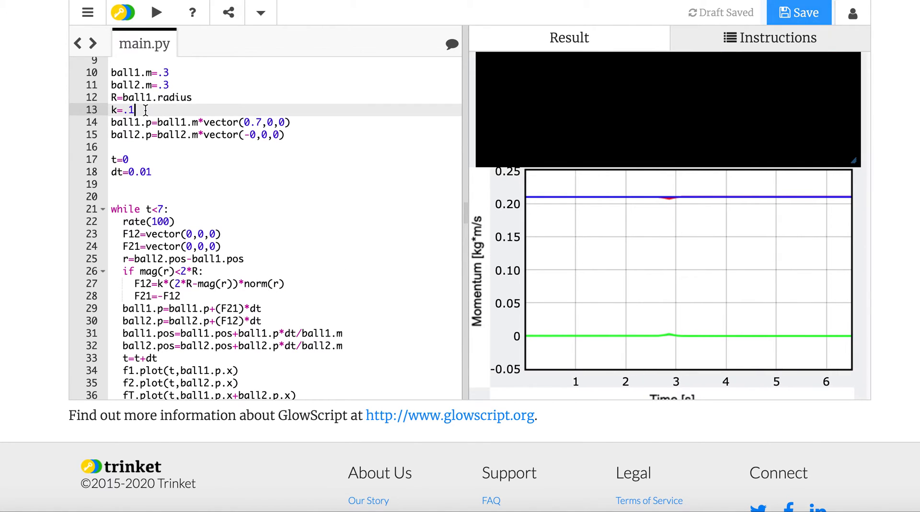
Restore k=10 with ball2.m=.6 and rerun the simulation.
{"action": "key", "text": "backspace"}
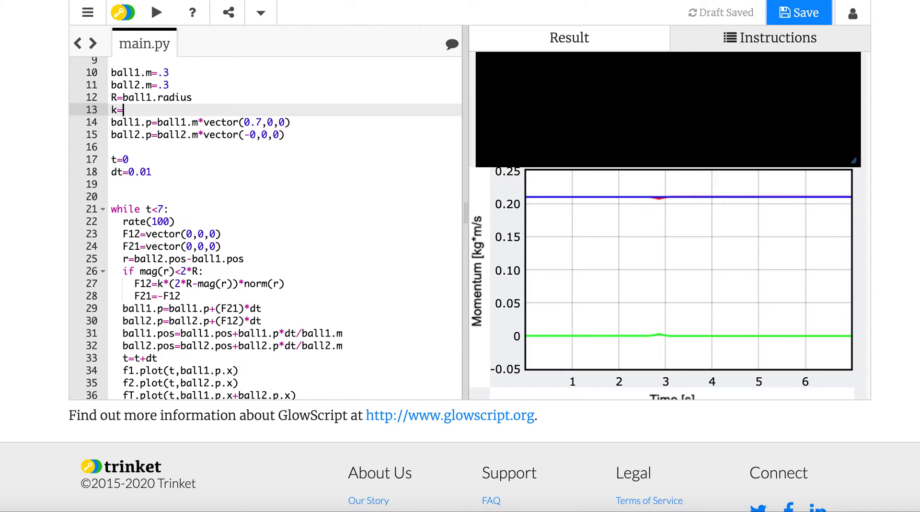
{"action": "type", "text": "10"}
{"action": "left_click", "coordinate": [284, 85]}
{"action": "type", "text": "6"}
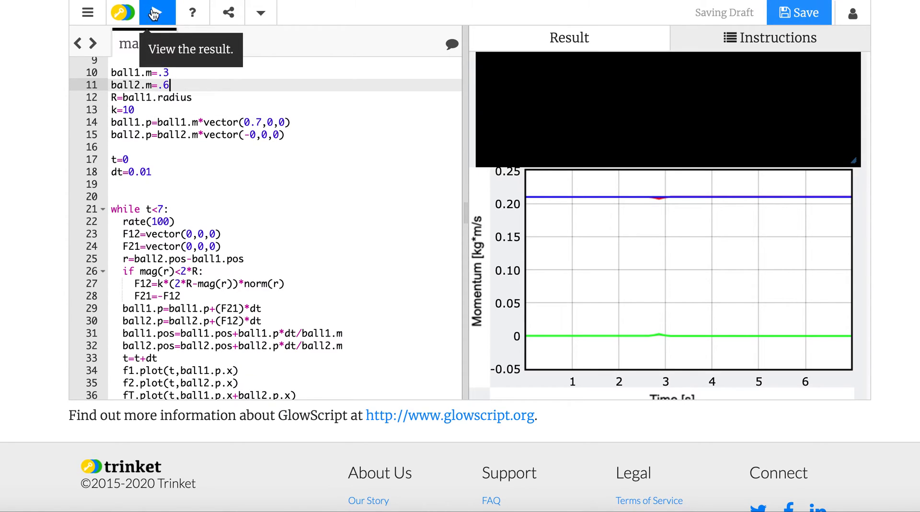
{"action": "left_click", "coordinate": [157, 13]}
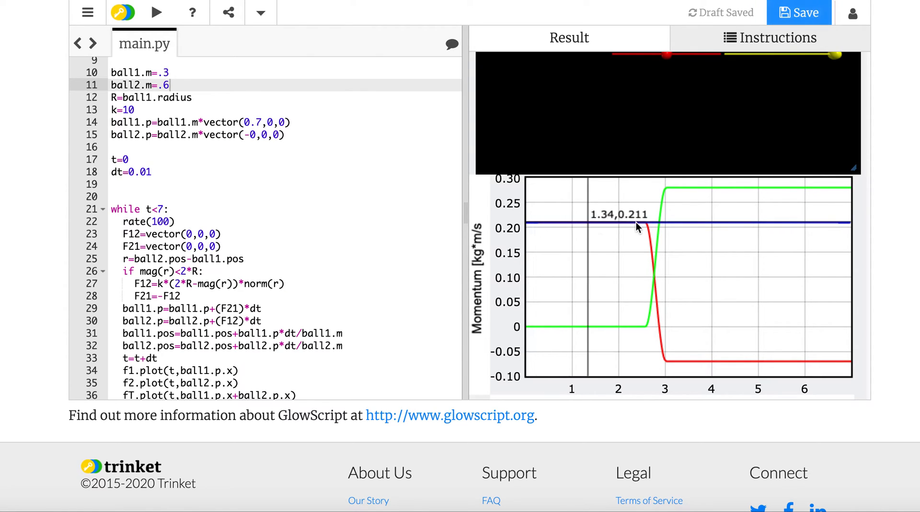
{"action": "mouse_move", "coordinate": [669, 205]}
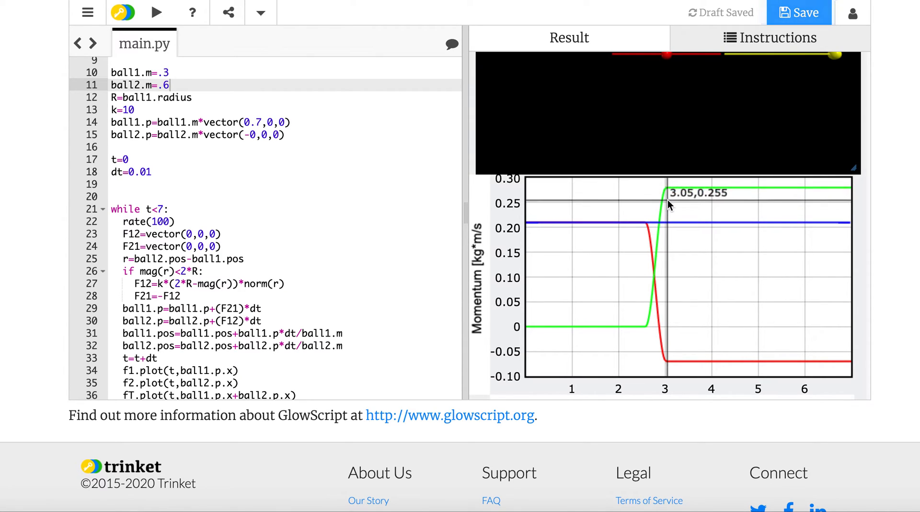
{"action": "mouse_move", "coordinate": [679, 196]}
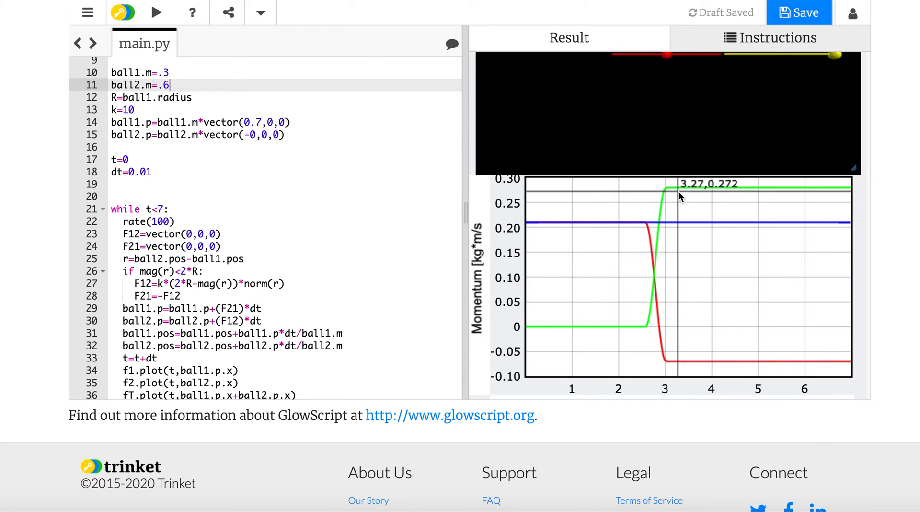
{"action": "mouse_move", "coordinate": [606, 230]}
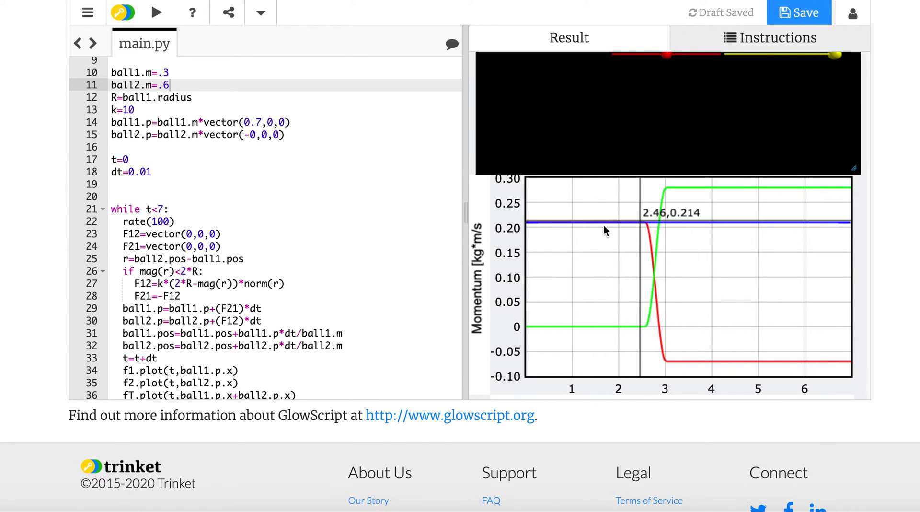
{"action": "mouse_move", "coordinate": [599, 228]}
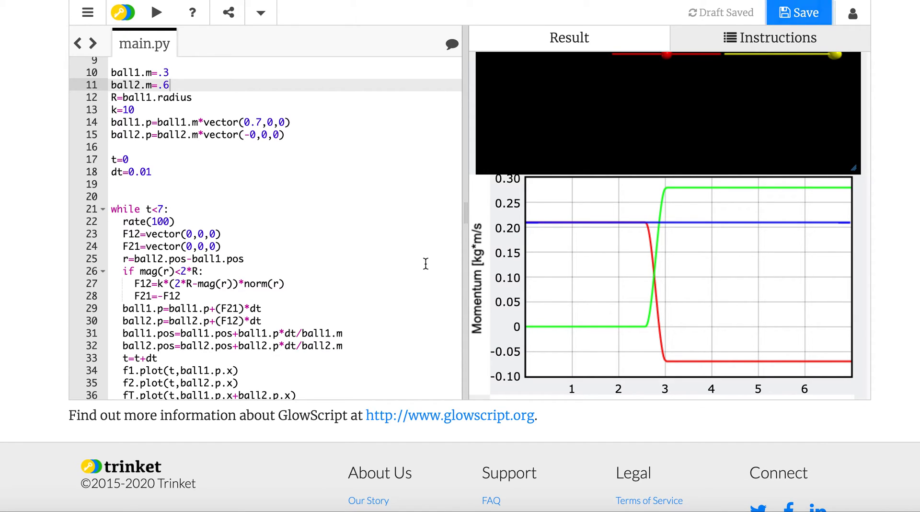
{"action": "scroll", "scroll_direction": "down", "scroll_amount": 3}
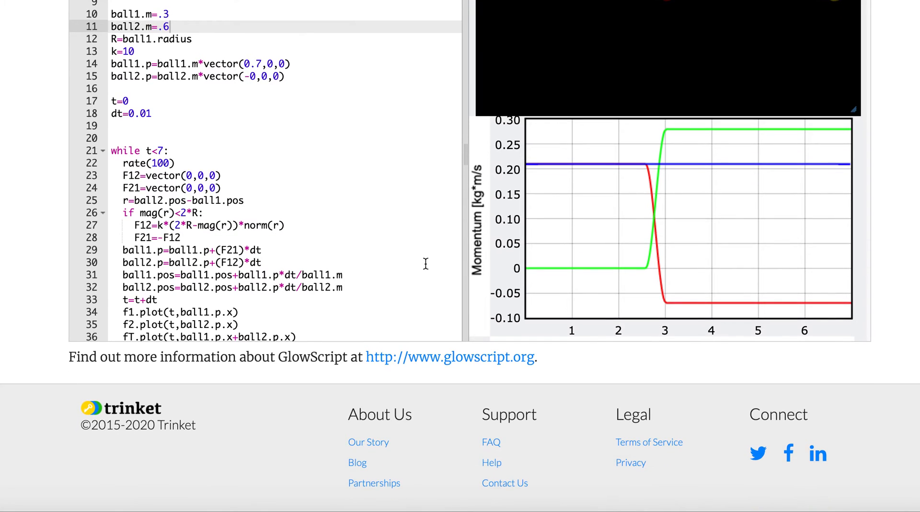
Write K1=mag(ball1.p)**2/(2*ball1.m) inside the loop.
{"action": "scroll", "scroll_direction": "down", "scroll_amount": 3}
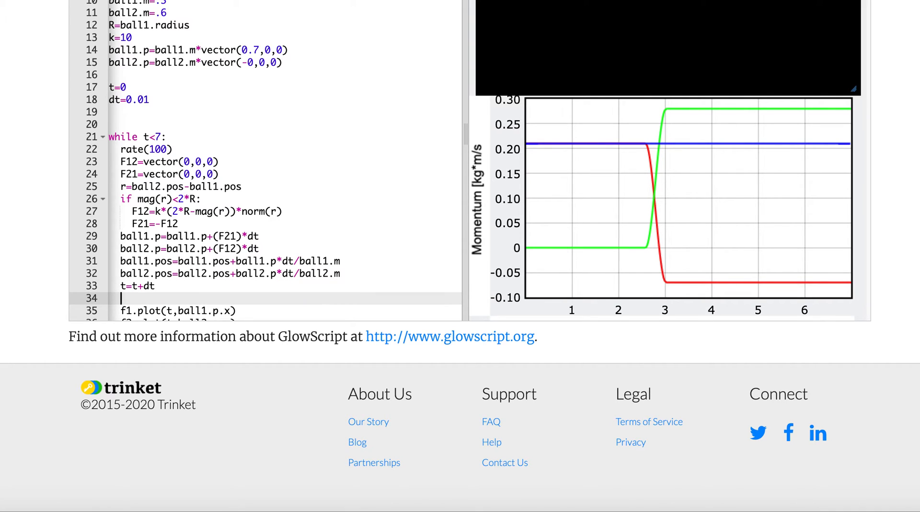
{"action": "type", "text": "K1="}
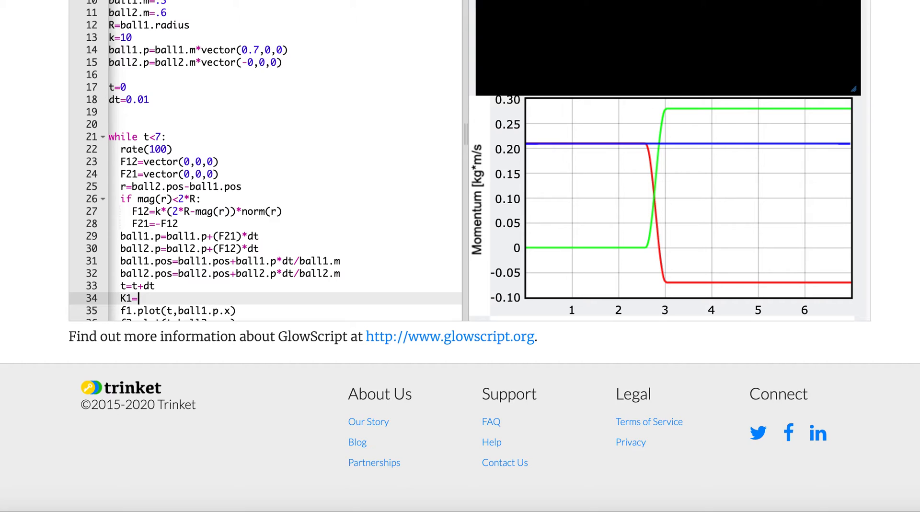
{"action": "type", "text": "."}
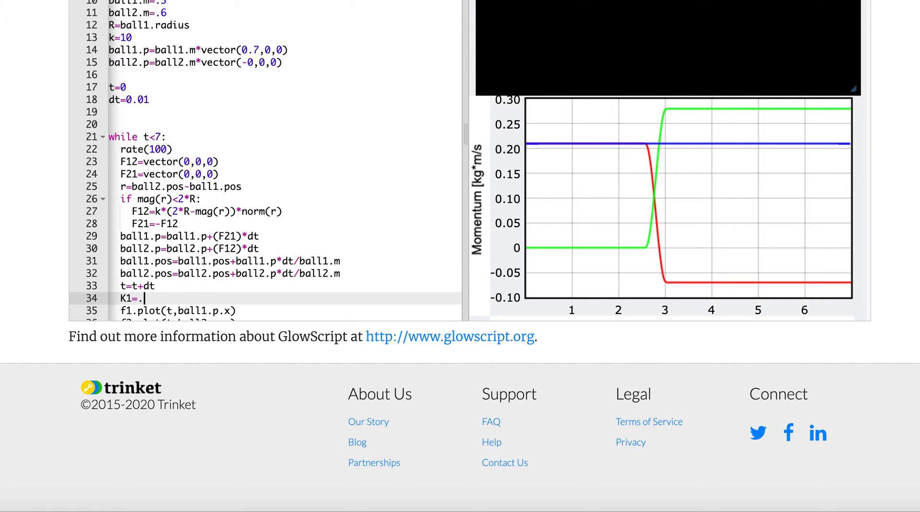
{"action": "key", "text": "Backspace"}
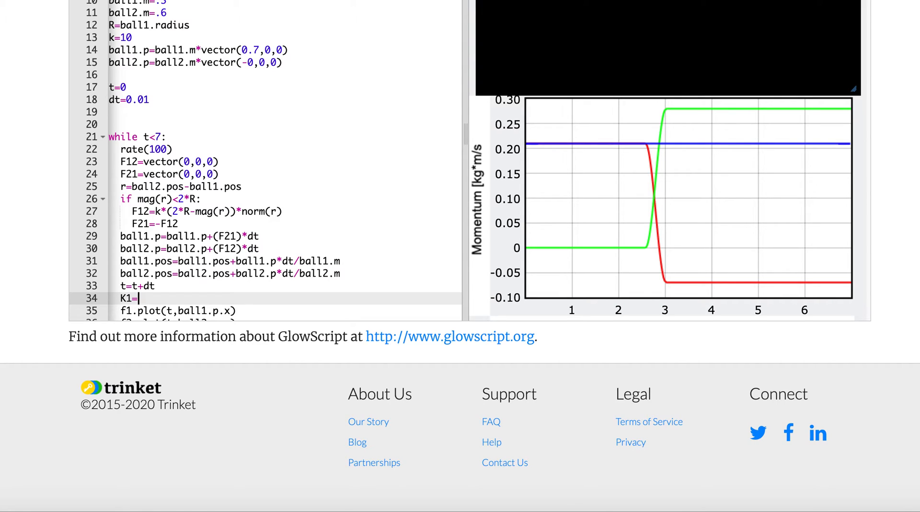
{"action": "type", "text": "b"}
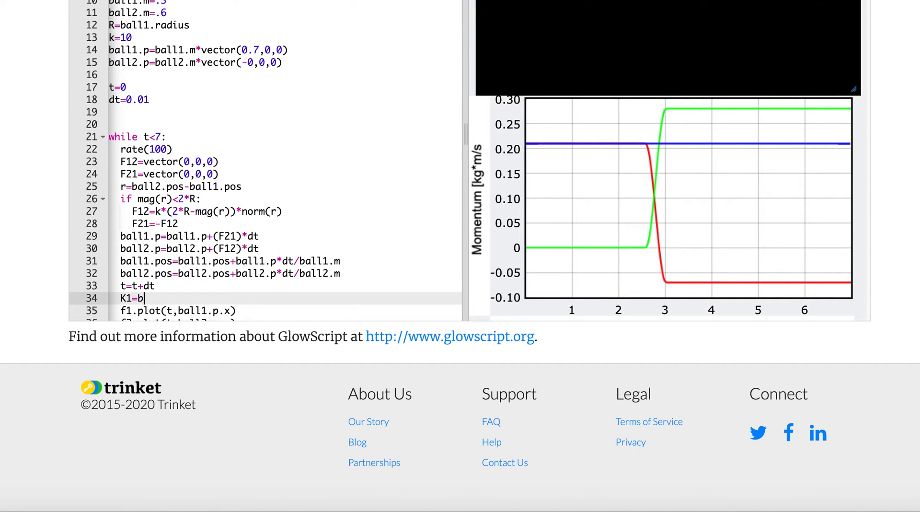
{"action": "type", "text": "al"}
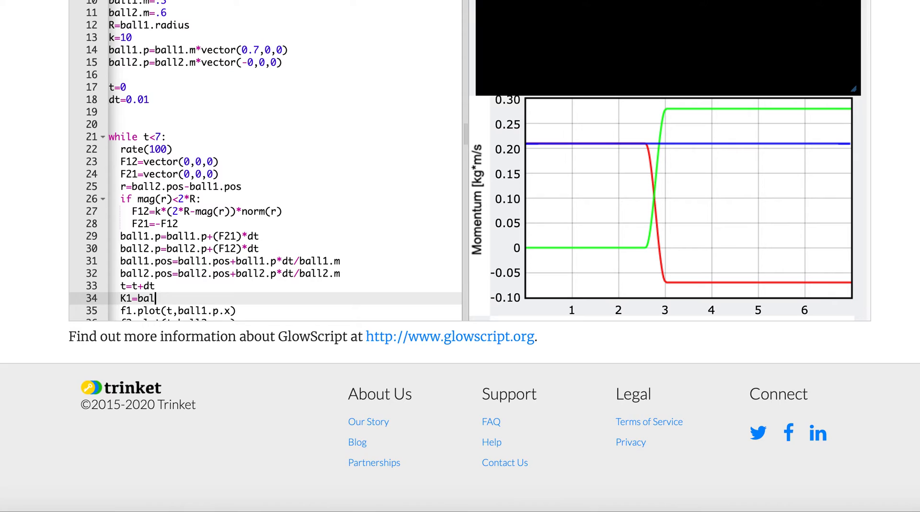
{"action": "type", "text": "mag(p)"}
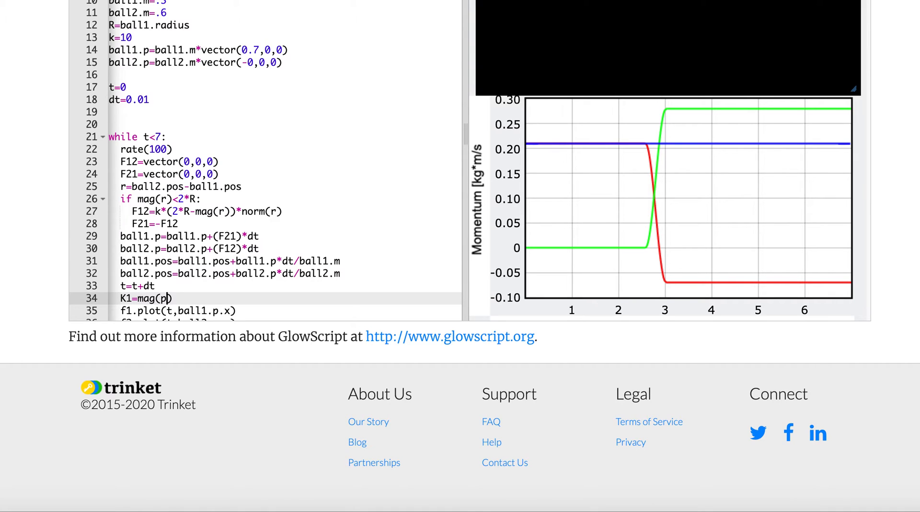
{"action": "type", "text": "ball1."}
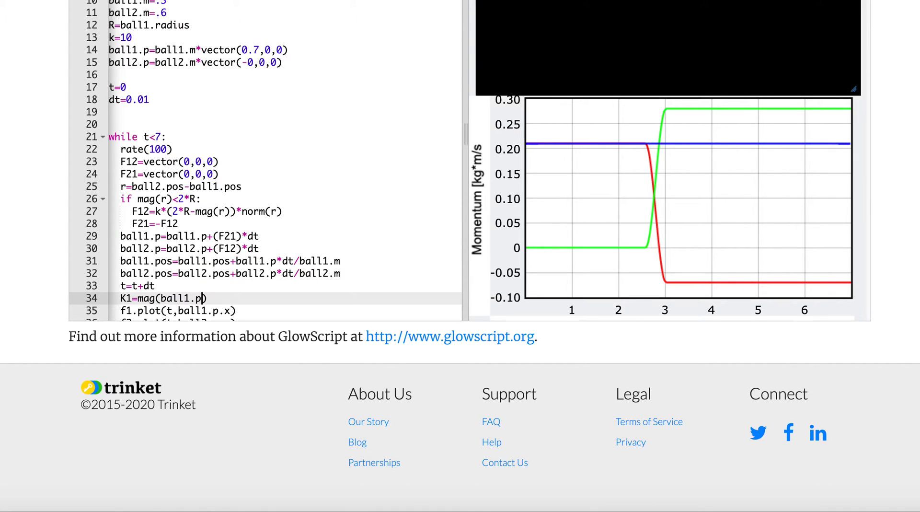
{"action": "type", "text": "**"}
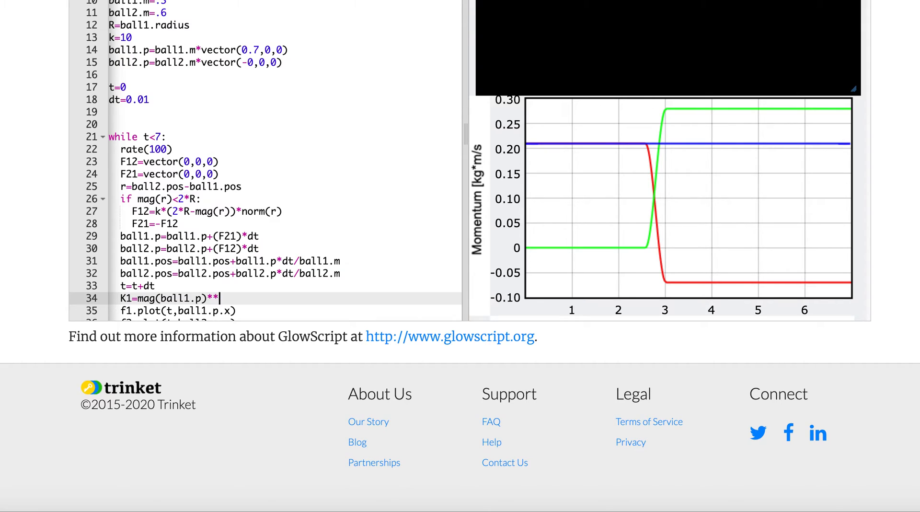
{"action": "type", "text": "2"}
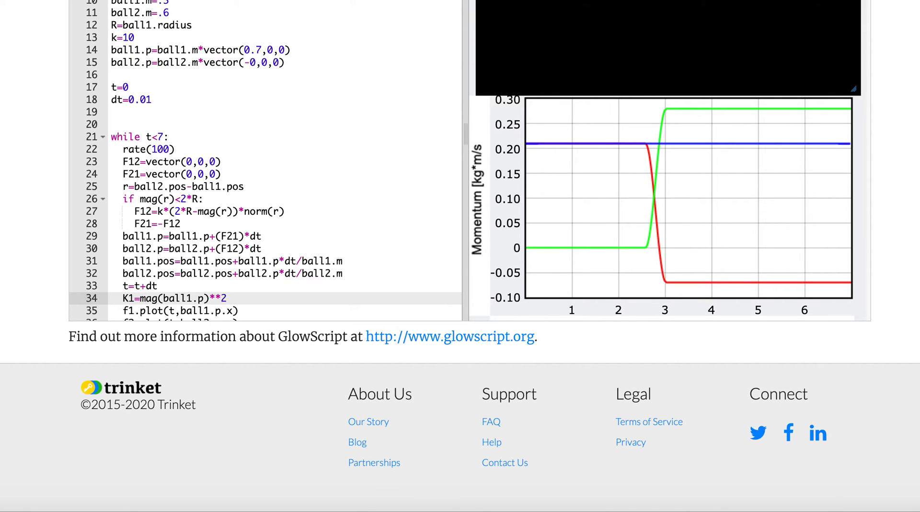
{"action": "type", "text": "/(2*ball1)"}
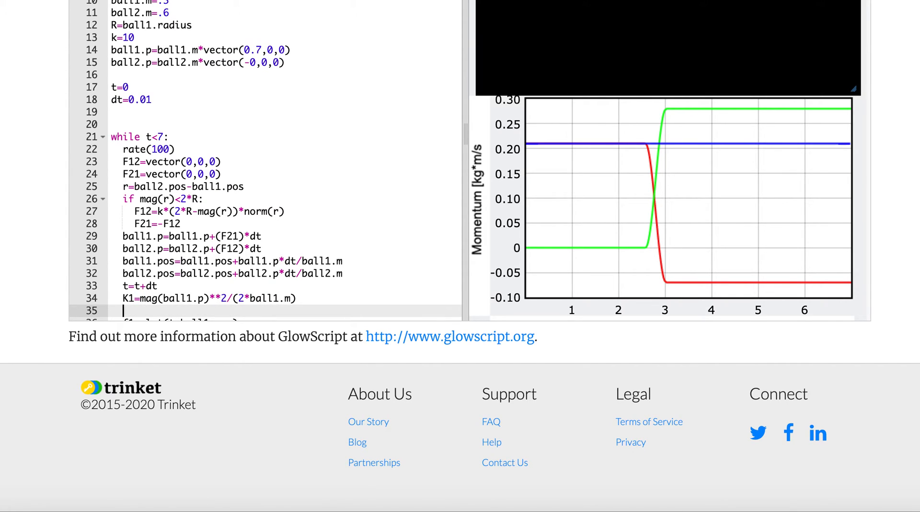
Add K2=mag(ball2.p)**2/(2*ball2.m) and the total KT=K1+K2.
{"action": "type", "text": "K2=mag("}
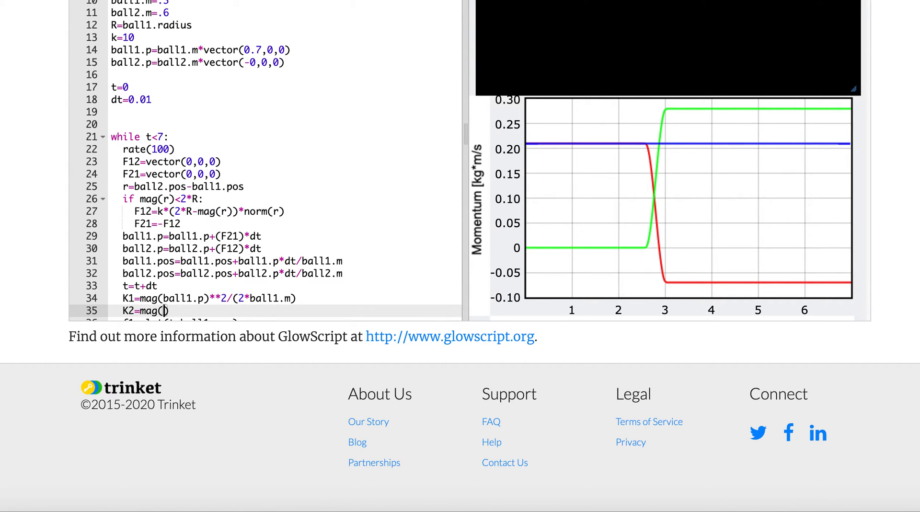
{"action": "type", "text": "ball2.p"}
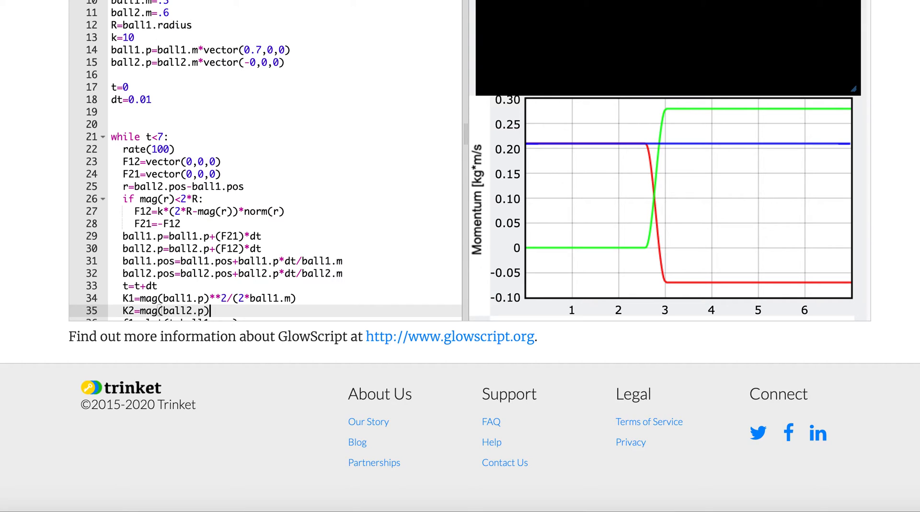
{"action": "type", "text": "**2/("}
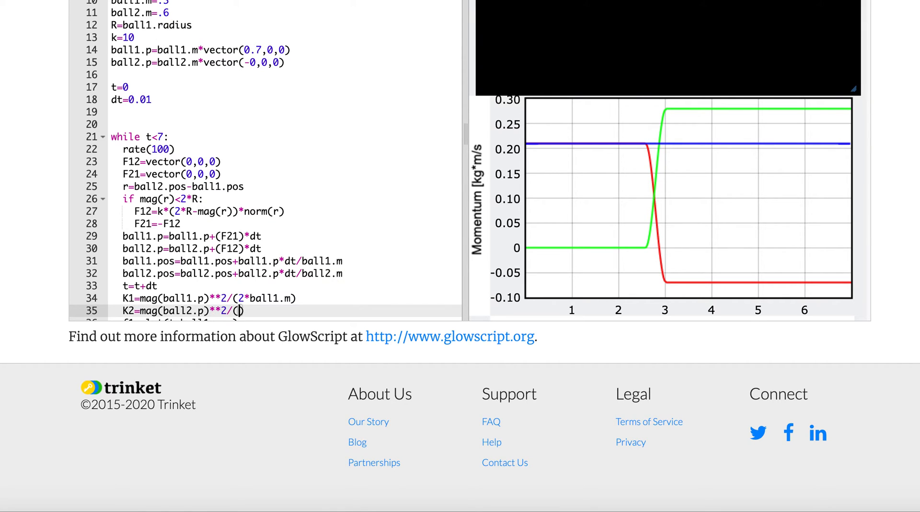
{"action": "type", "text": "2*ball2.m"}
{"action": "type", "text": "K"}
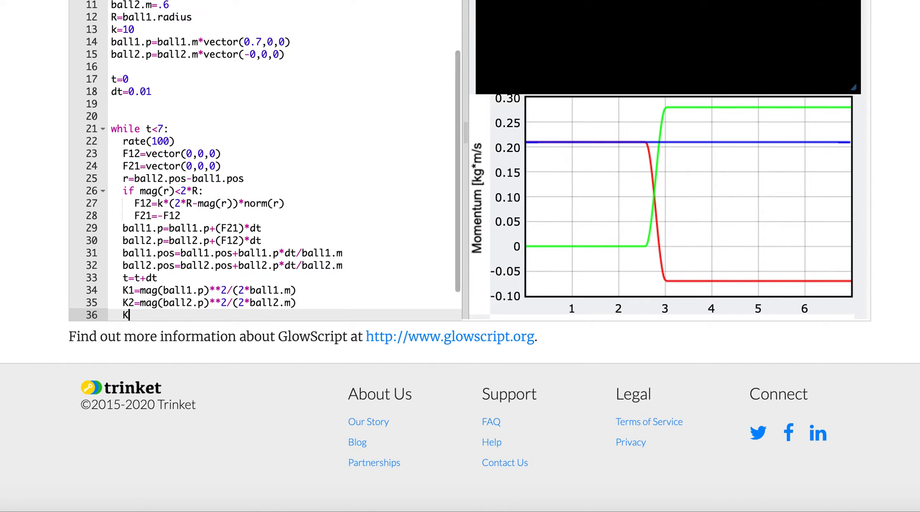
{"action": "type", "text": "T=K1 + K2"}
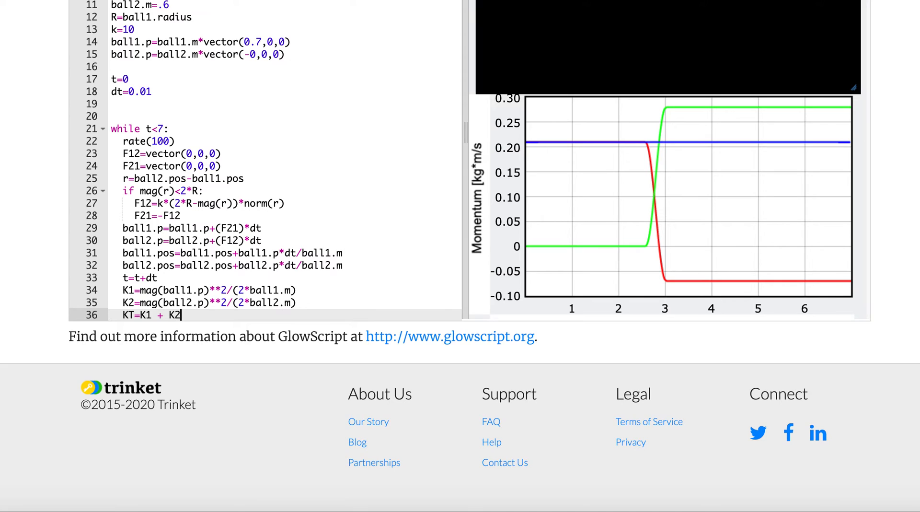
{"action": "type", "text": "f1.plot(t,ball1.p.x)"}
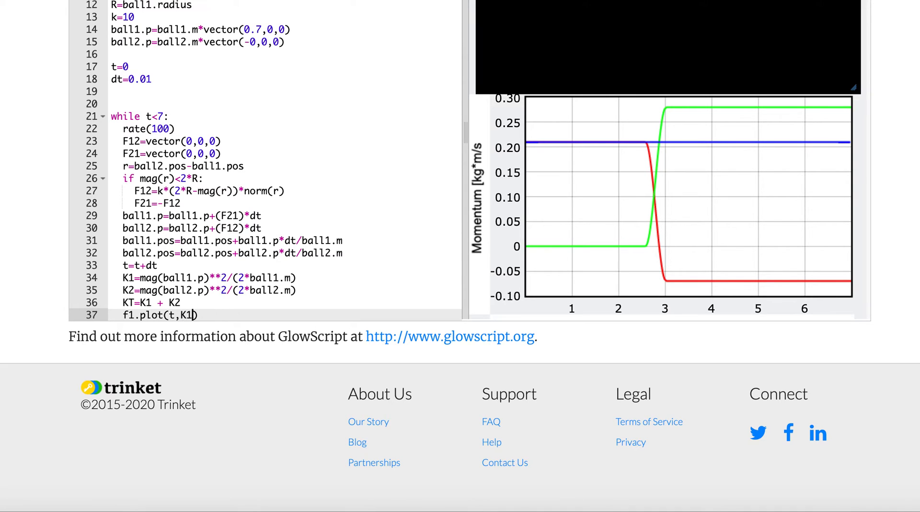
Add plot lines for K1, K2 and Kt against time.
{"action": "type", "text": "f2.plot(t,ball2.p.x)"}
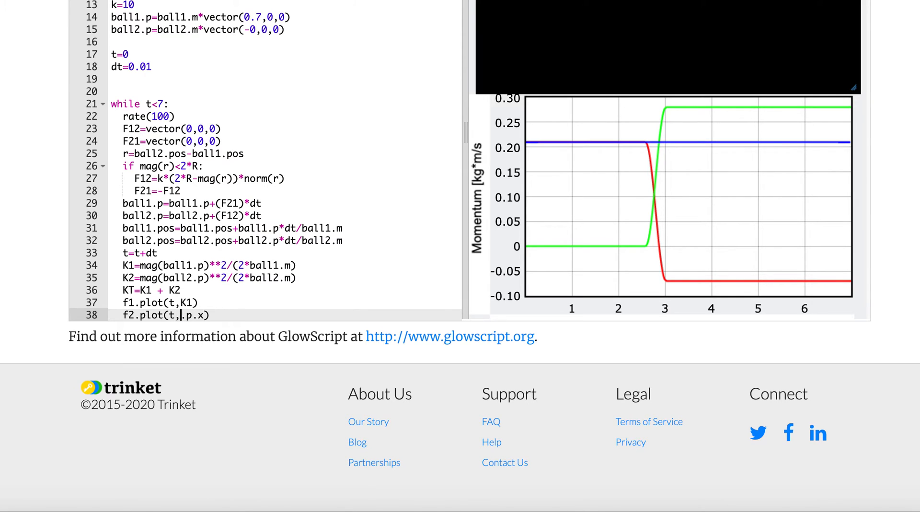
{"action": "type", "text": "K2"}
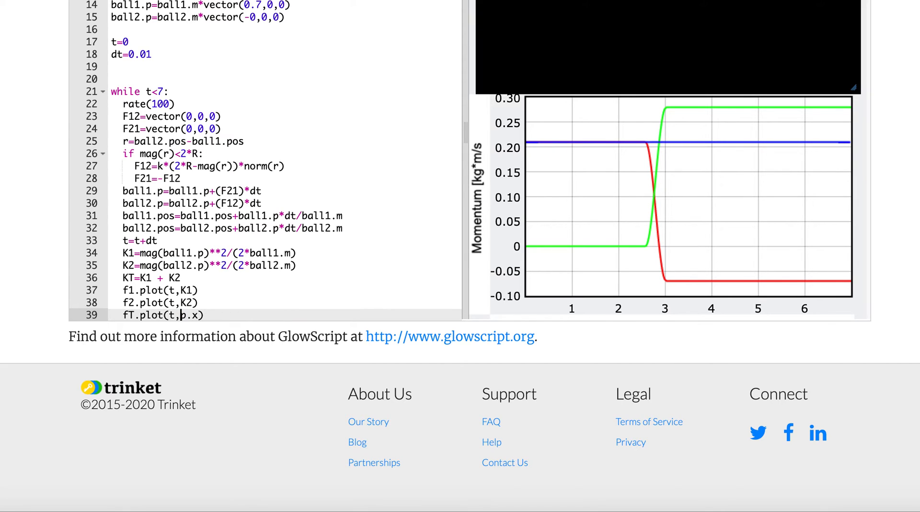
{"action": "type", "text": "Kt"}
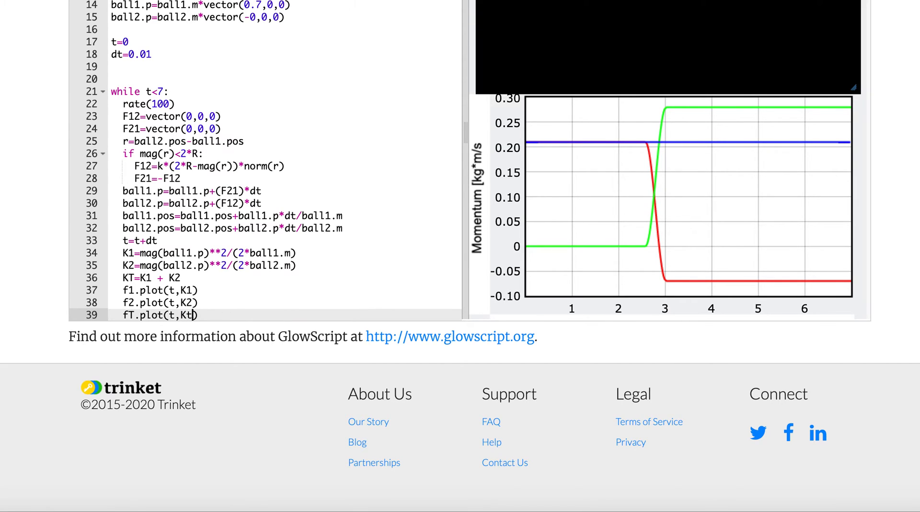
{"action": "mouse_move", "coordinate": [42, 148]}
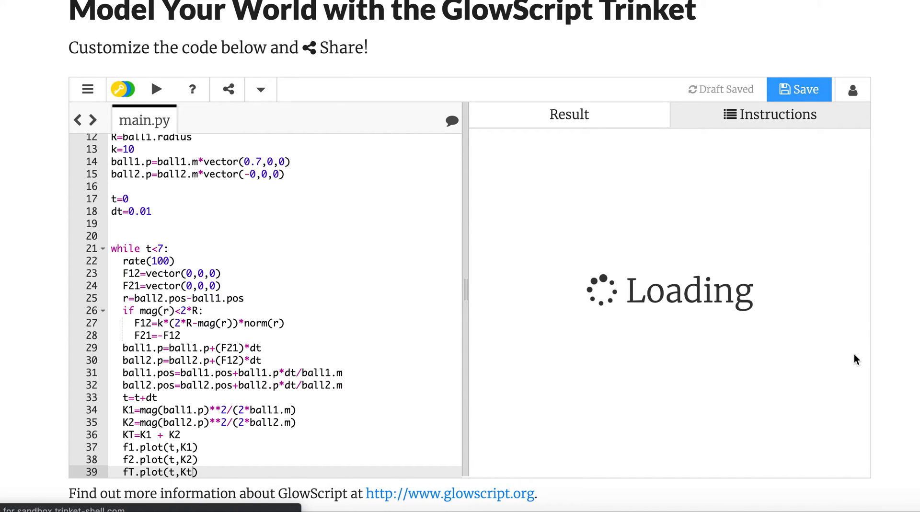
Correct Kt to KT on line 39 and rerun.
{"action": "left_click", "coordinate": [157, 89]}
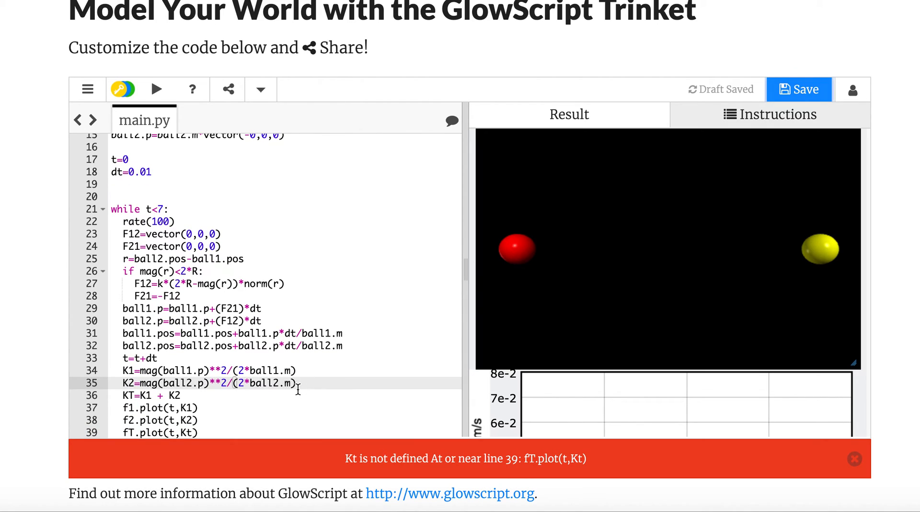
{"action": "left_click", "coordinate": [188, 433]}
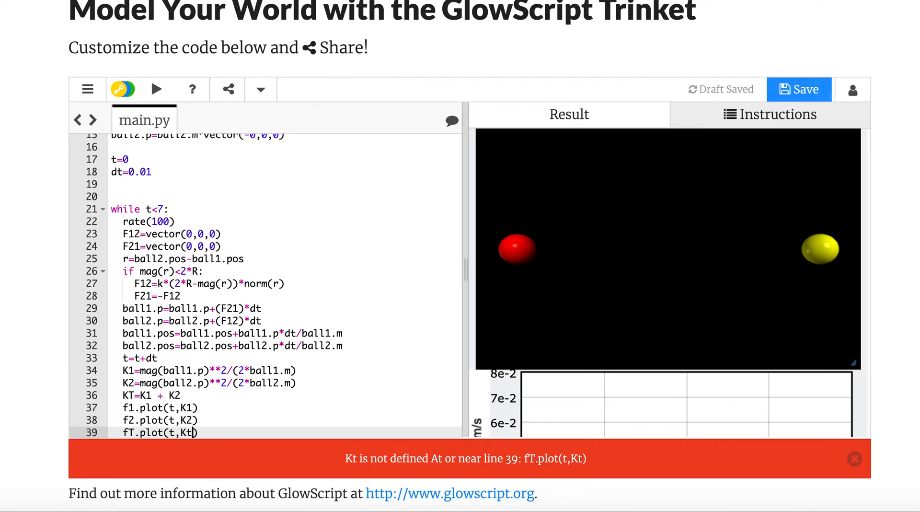
{"action": "type", "text": "T"}
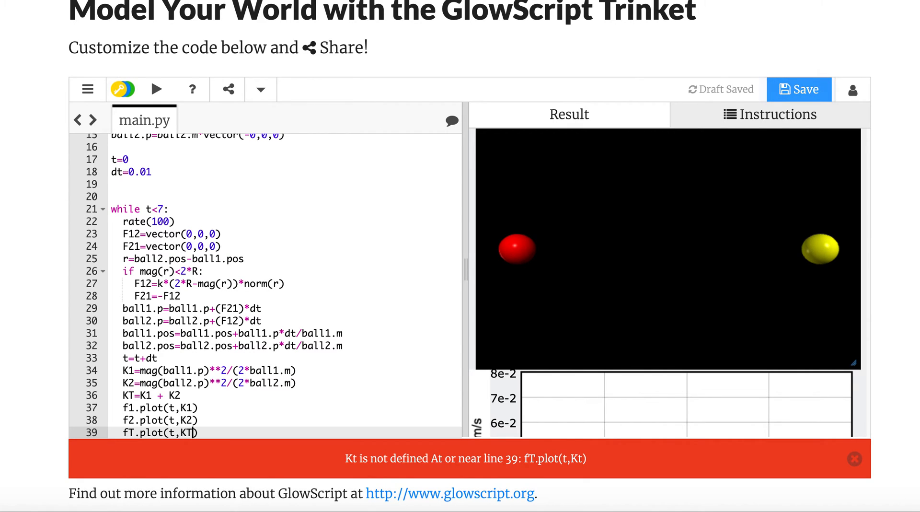
{"action": "mouse_move", "coordinate": [157, 89]}
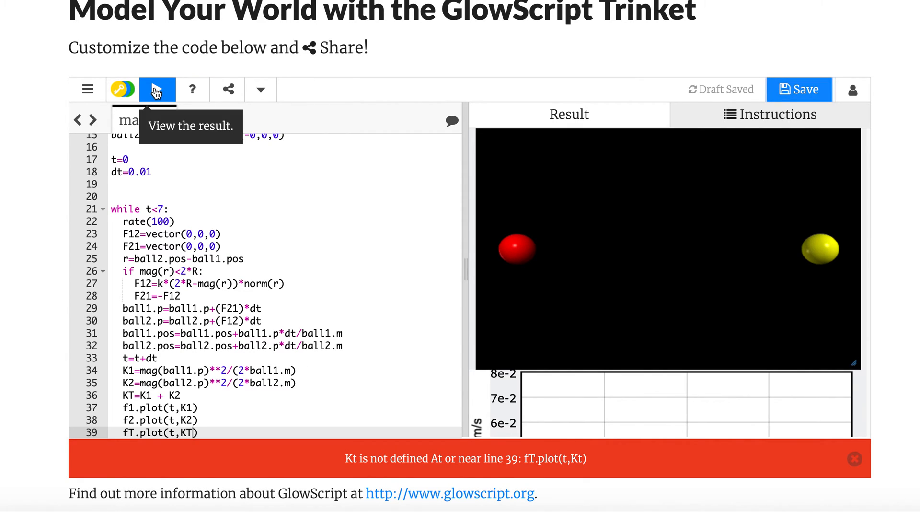
{"action": "left_click", "coordinate": [156, 89]}
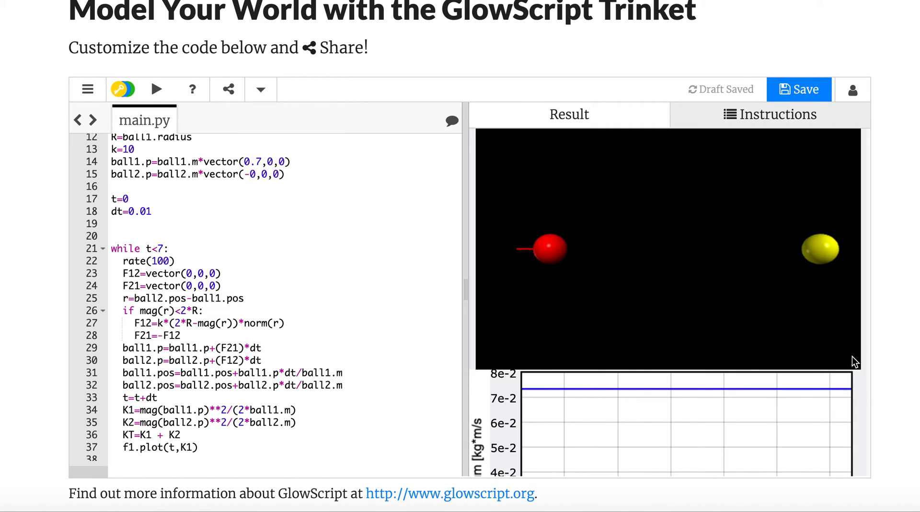
{"action": "scroll", "scroll_direction": "down", "scroll_amount": 3}
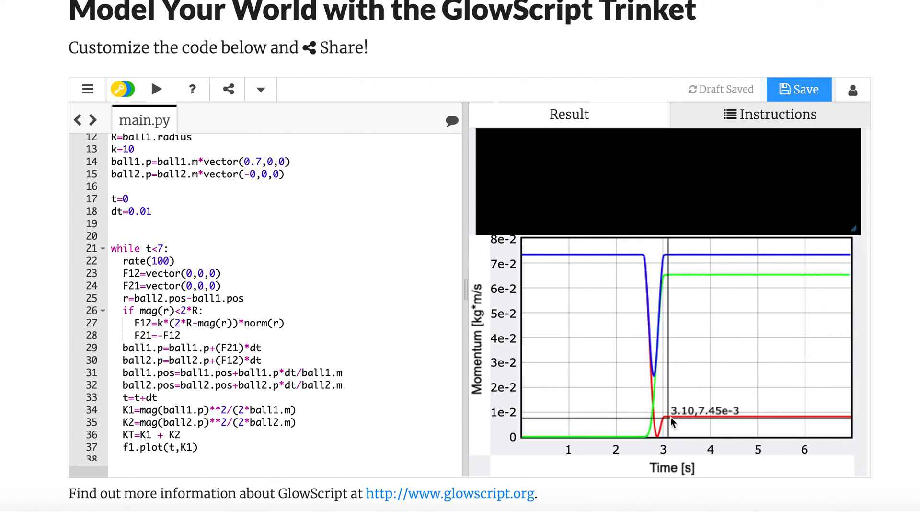
{"action": "mouse_move", "coordinate": [653, 343]}
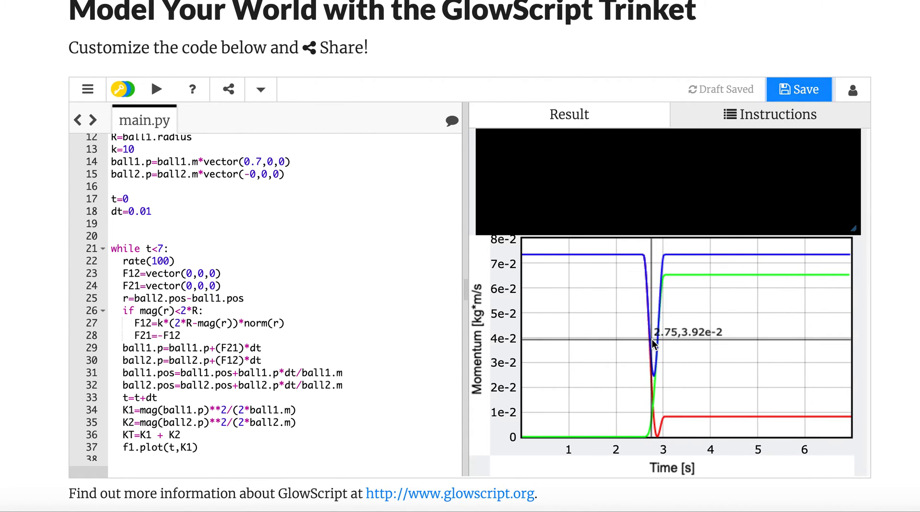
{"action": "mouse_move", "coordinate": [633, 433]}
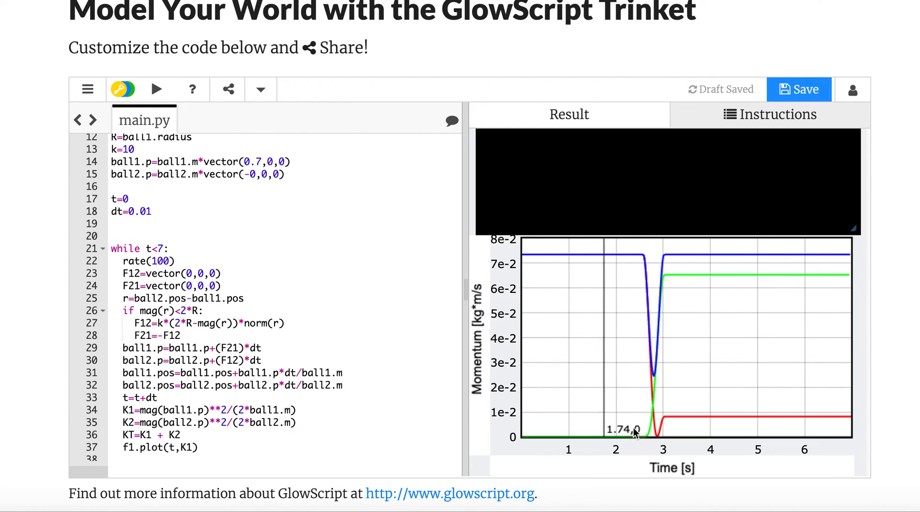
{"action": "mouse_move", "coordinate": [746, 276]}
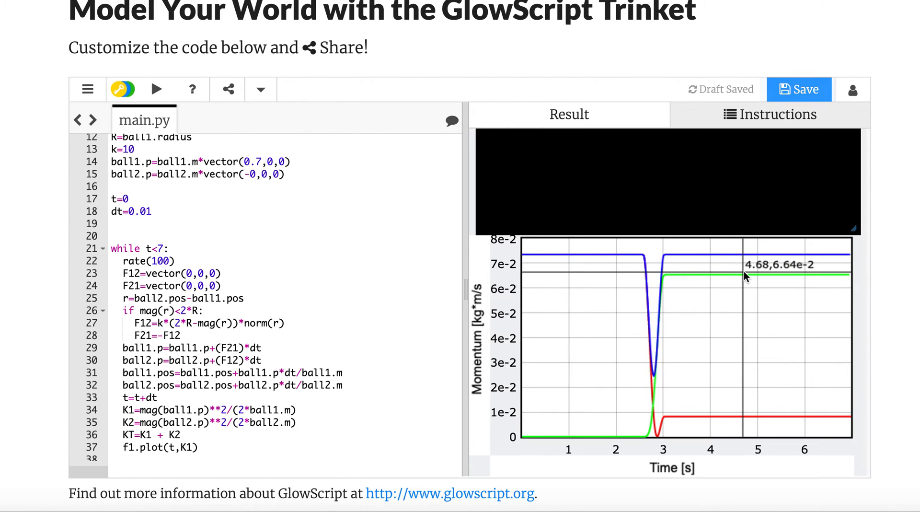
{"action": "mouse_move", "coordinate": [737, 303]}
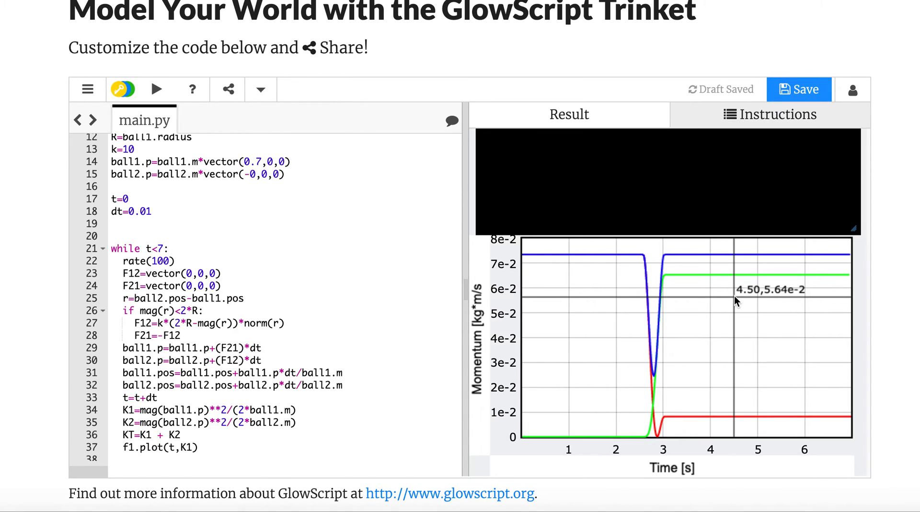
{"action": "mouse_move", "coordinate": [298, 280]}
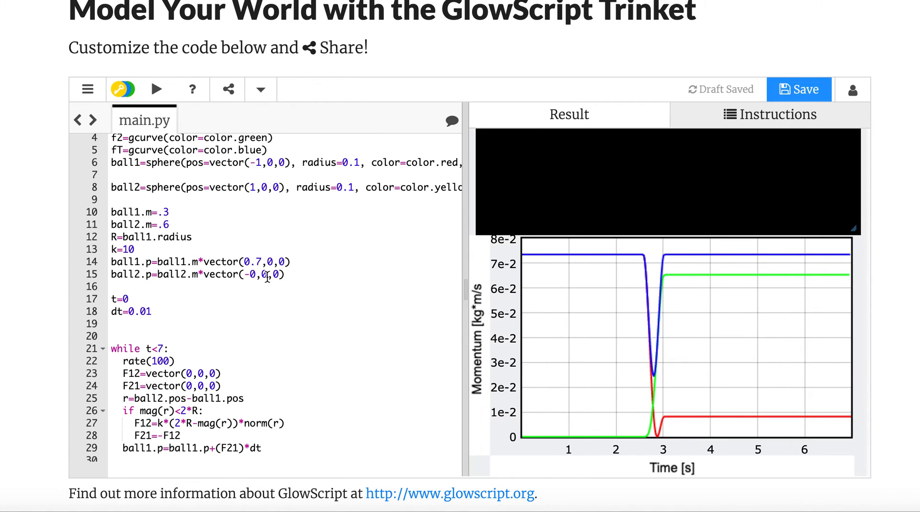
Set ball2's y-component to .1 and rate to 200, then rerun.
{"action": "left_click", "coordinate": [265, 274]}
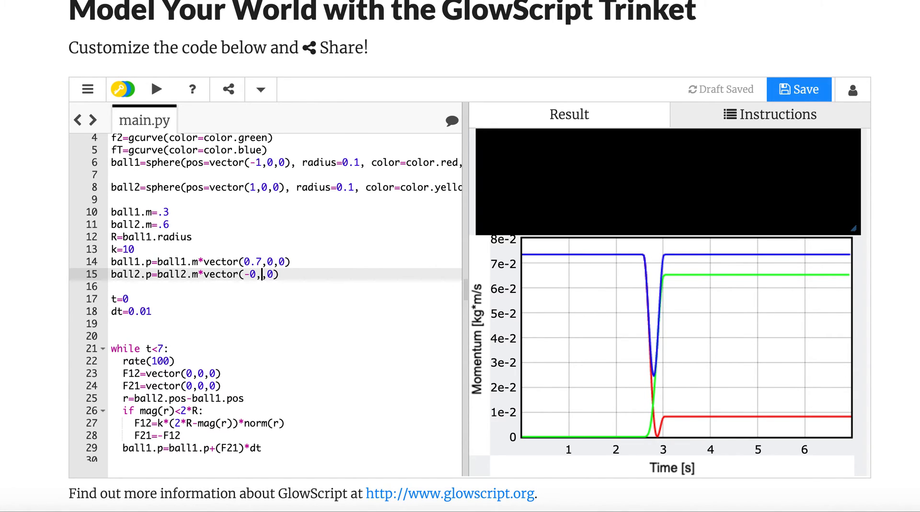
{"action": "type", "text": ".1"}
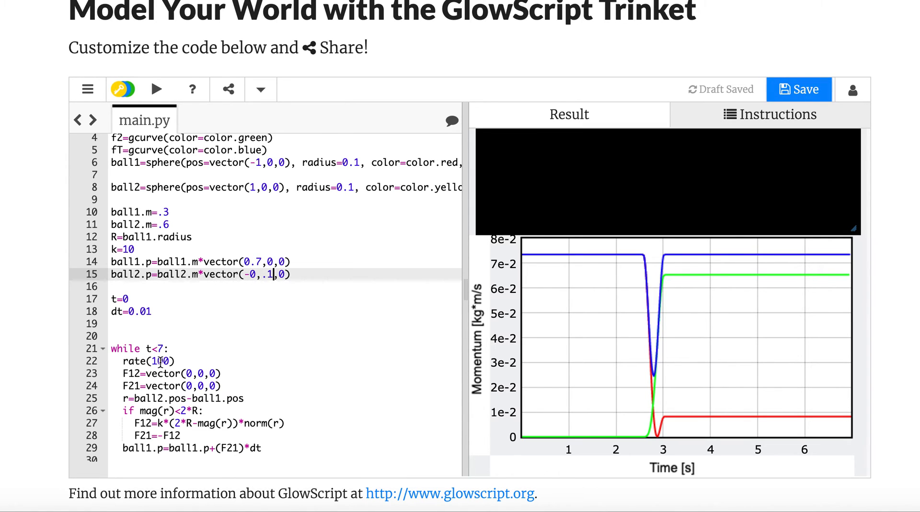
{"action": "type", "text": "200"}
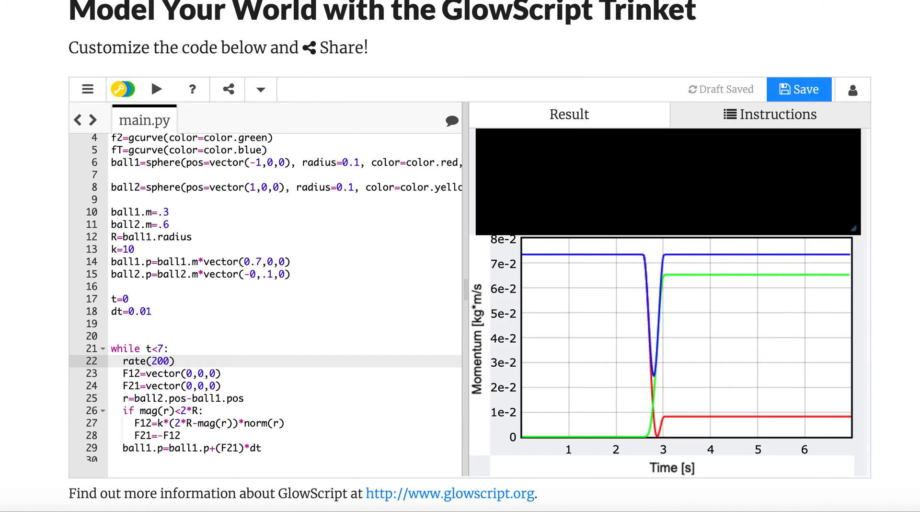
{"action": "left_click", "coordinate": [157, 89]}
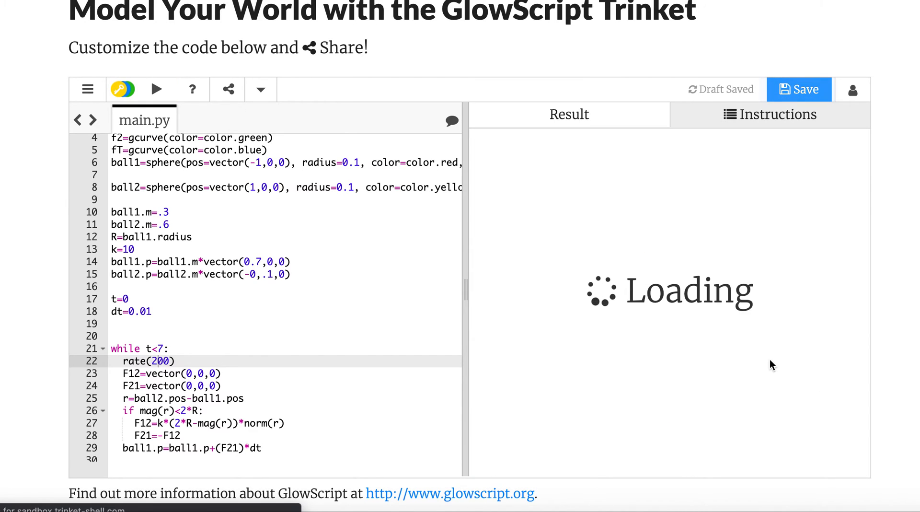
{"action": "mouse_move", "coordinate": [823, 367]}
{"action": "type", "text": ".1"}
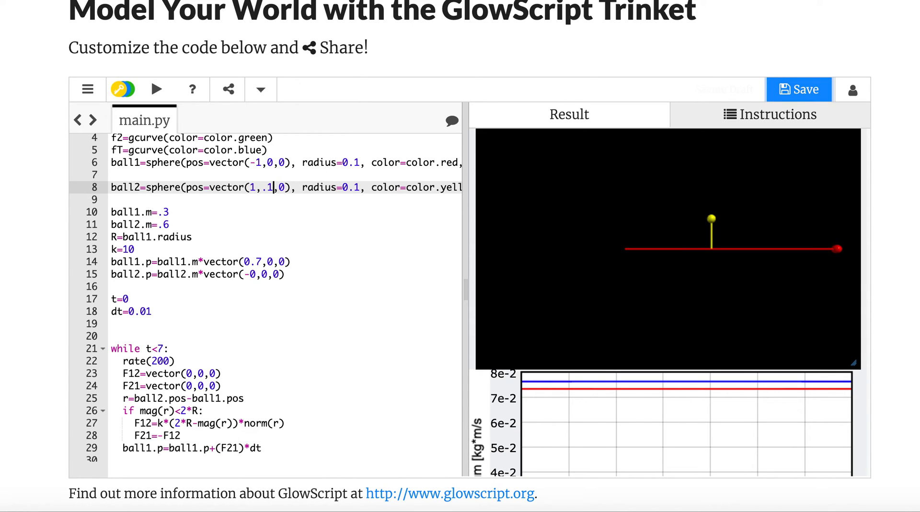
Rerun the simulation with ball2 at (1, .1, 0) to view the glancing collision.
{"action": "left_click", "coordinate": [156, 89]}
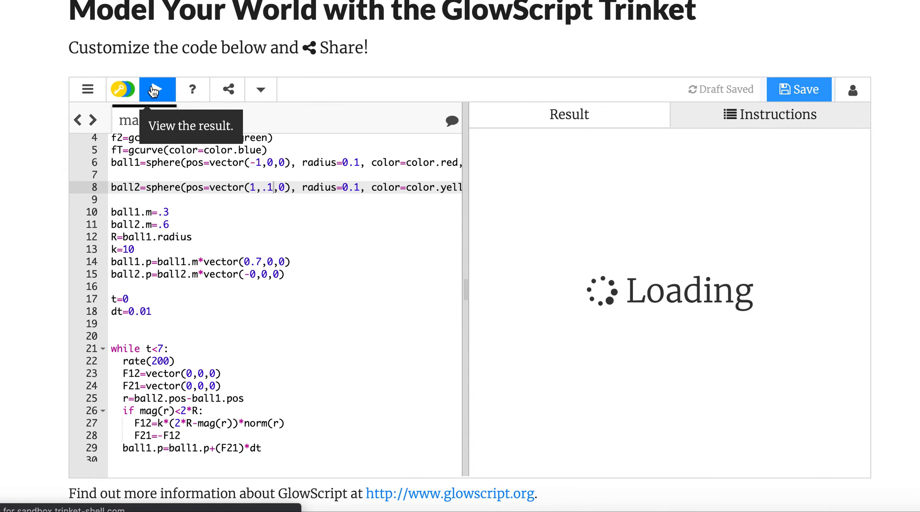
{"action": "left_click", "coordinate": [157, 89]}
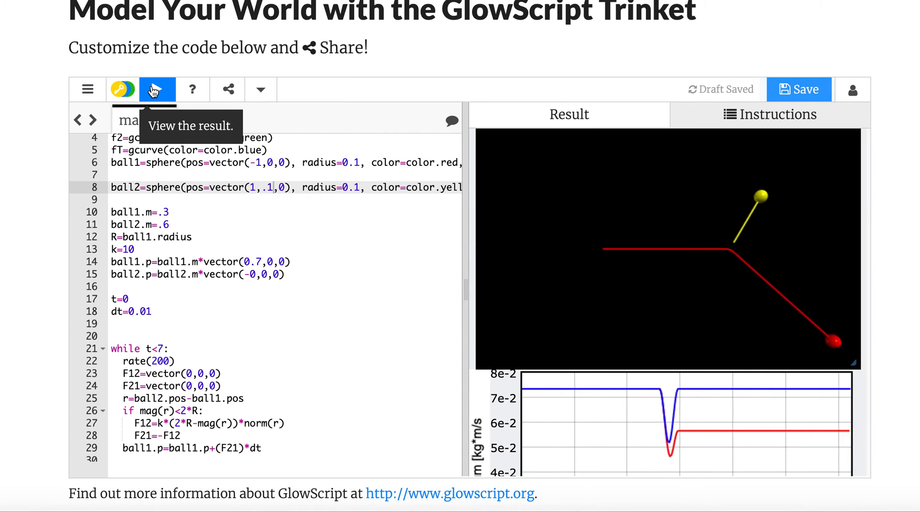
{"action": "left_click", "coordinate": [157, 90]}
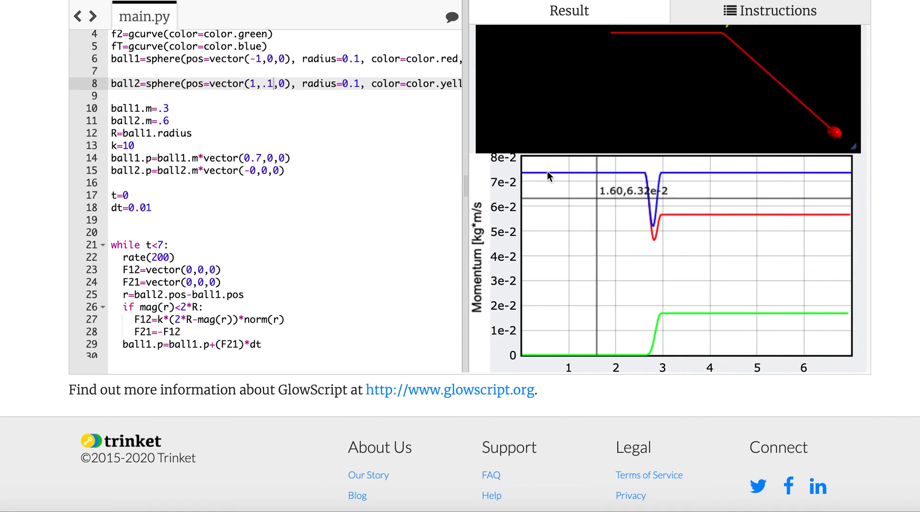
{"action": "mouse_move", "coordinate": [780, 168]}
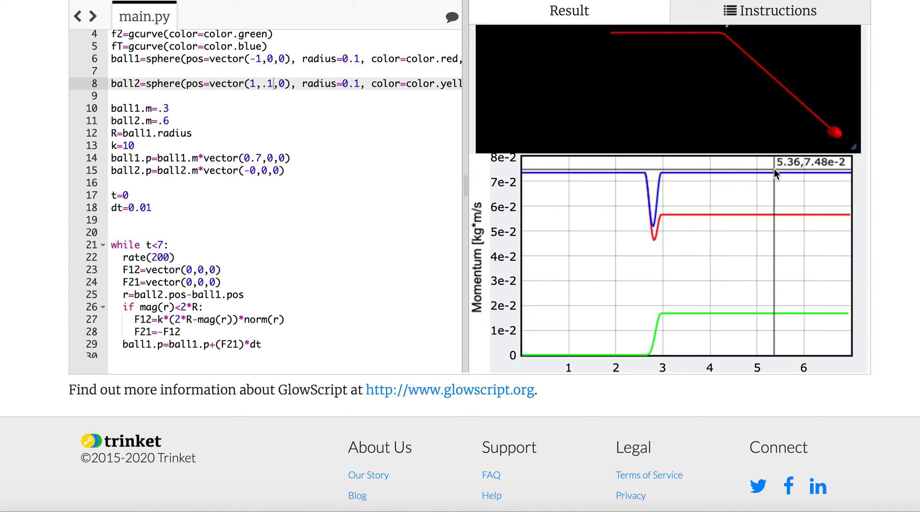
{"action": "mouse_move", "coordinate": [701, 172]}
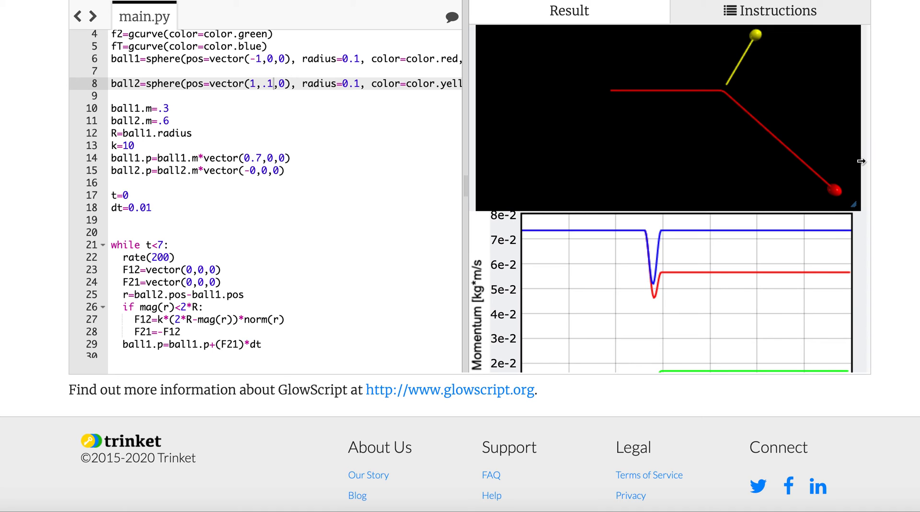
{"action": "mouse_move", "coordinate": [298, 338]}
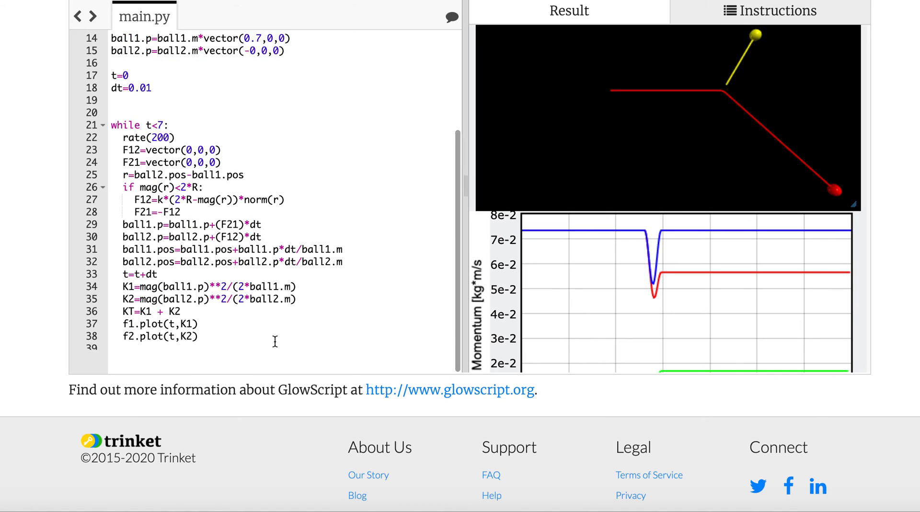
Plot total kinetic energy with fT.plot(t,KT) and print v2 as ball2.p/ball2.m.
{"action": "type", "text": "fT.plot(t,KT)"}
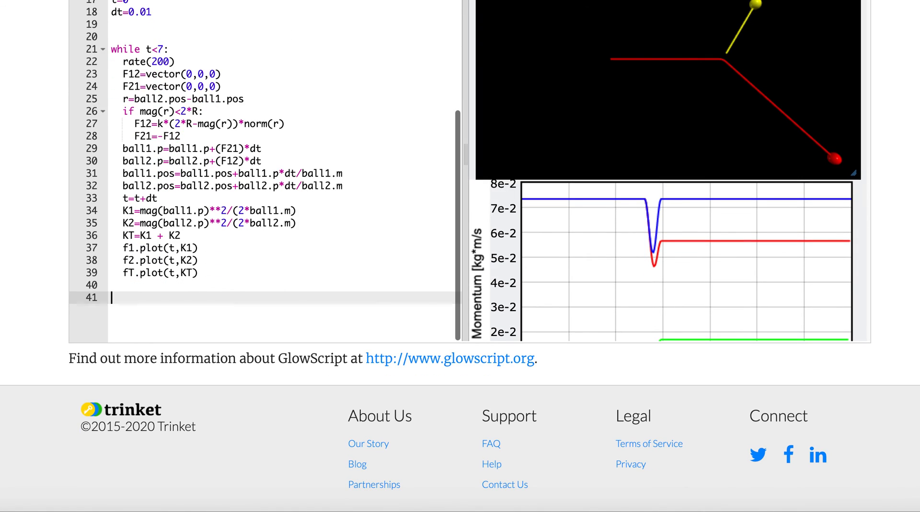
{"action": "type", "text": "print()"}
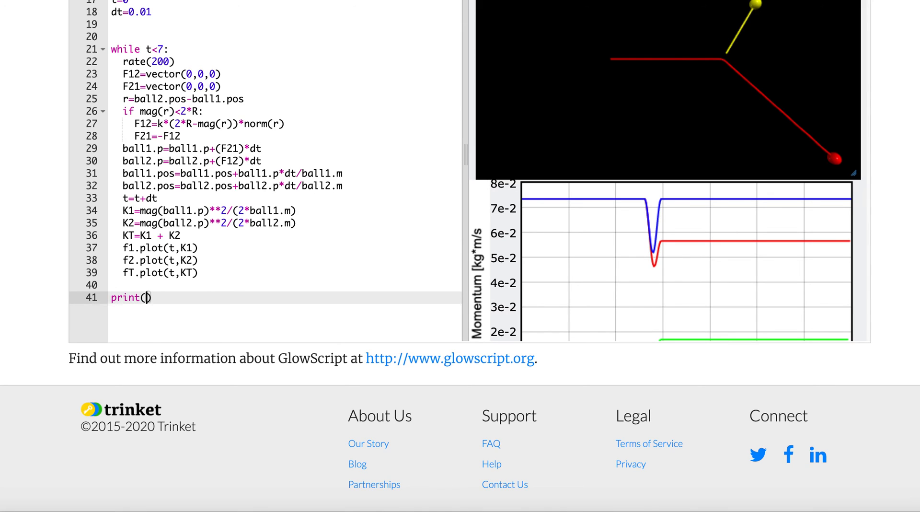
{"action": "type", "text": "\""}
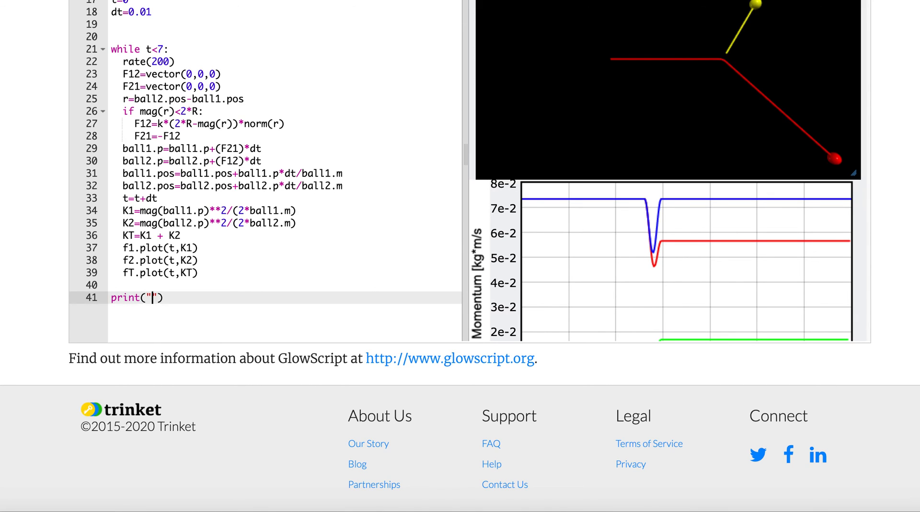
{"action": "type", "text": "v2 ="}
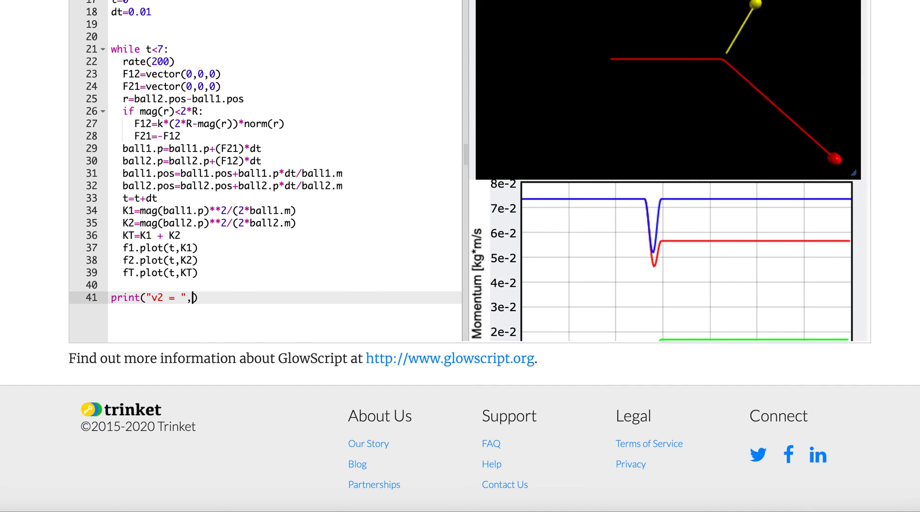
{"action": "type", "text": "ball2.p."}
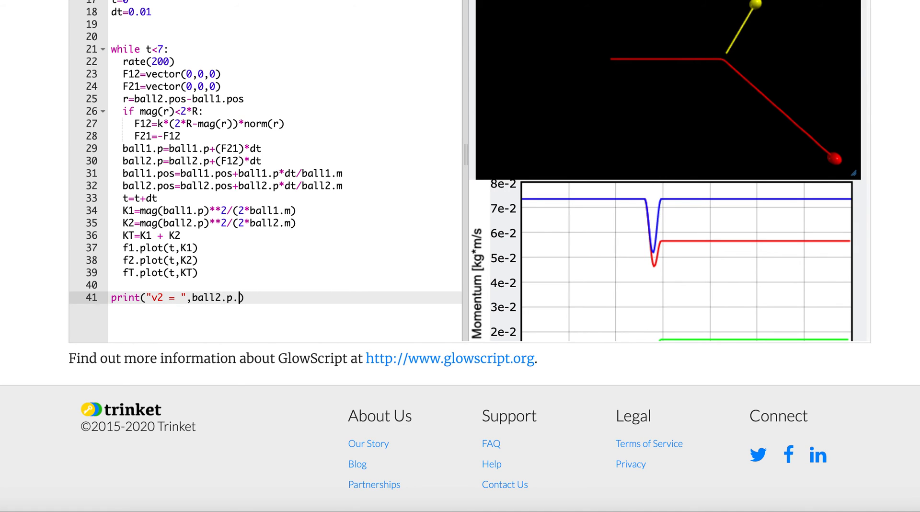
{"action": "type", "text": "/ball"}
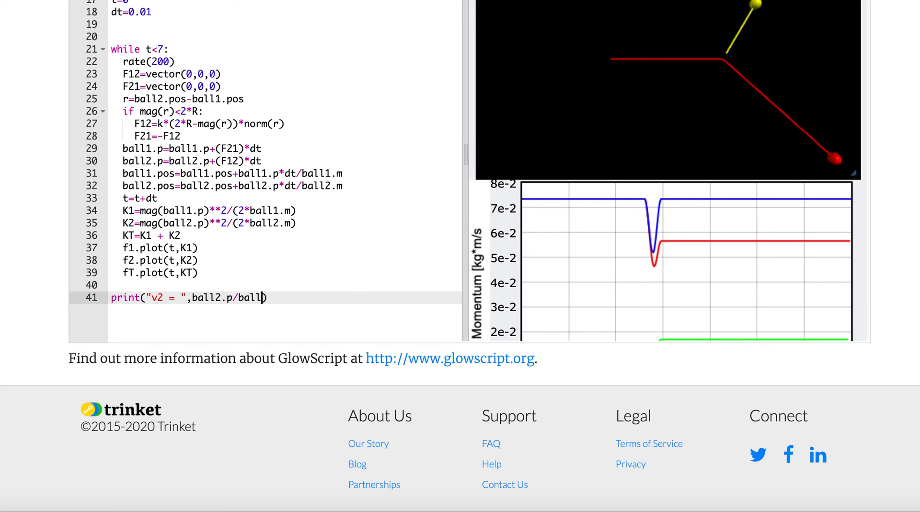
{"action": "type", "text": "2.m)"}
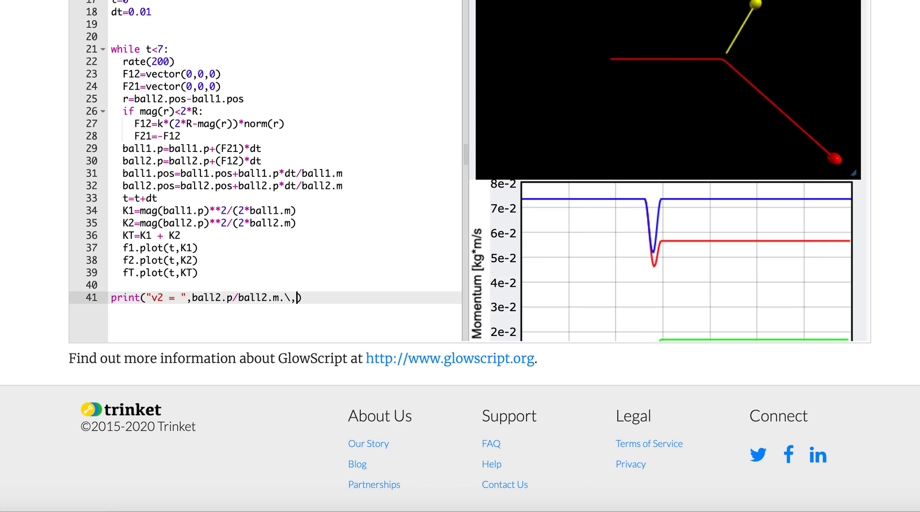
{"action": "key", "text": "Backspace"}
{"action": "type", "text": "\" m/s"}
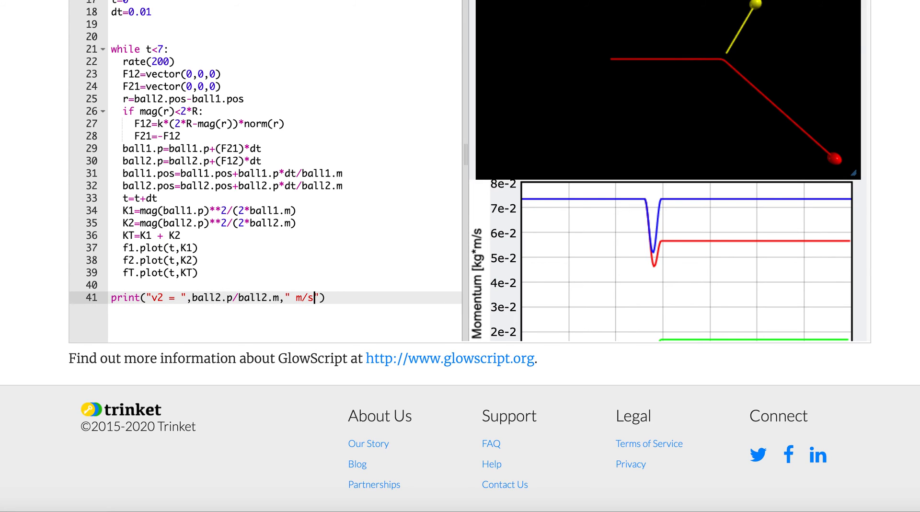
Add a print line showing v1 as ball1.p/ball1.m.
{"action": "type", "text": "print"}
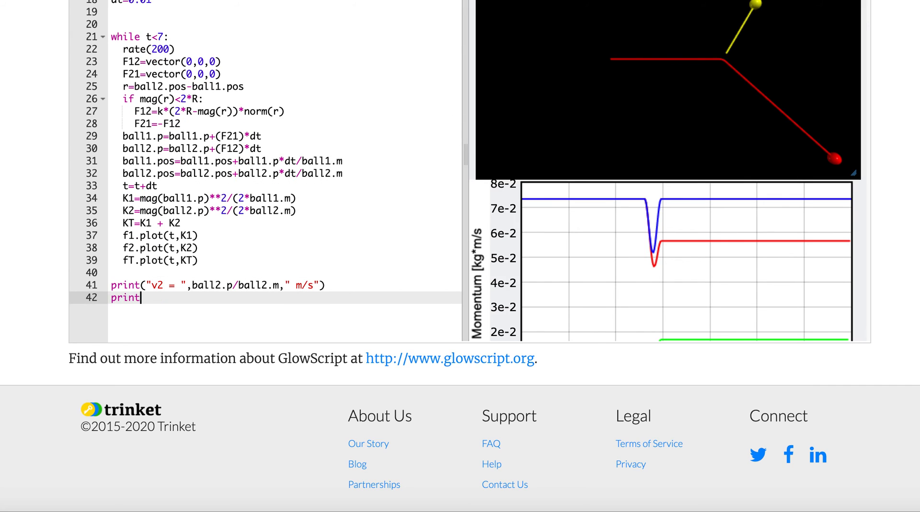
{"action": "type", "text": "(\"v1\")"}
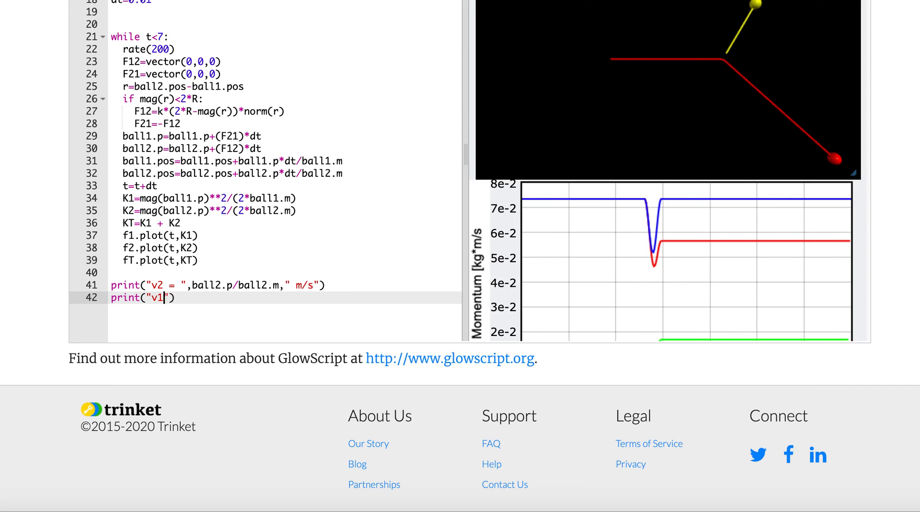
{"action": "type", "text": "= \","}
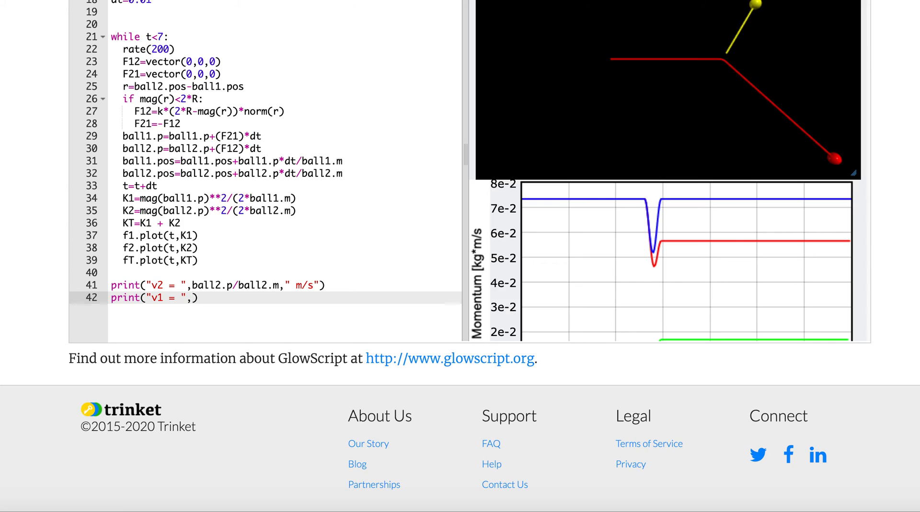
{"action": "type", "text": "ball1.p"}
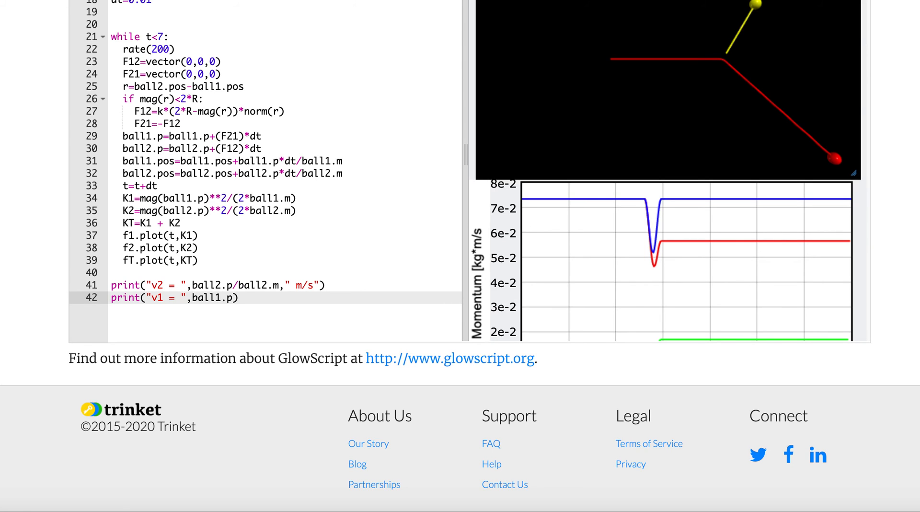
{"action": "type", "text": "/ball1.m"}
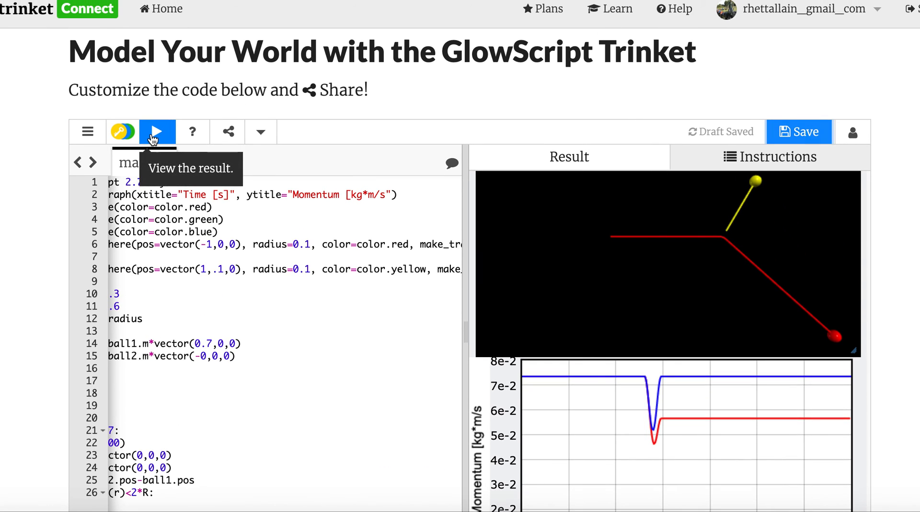
Rerun the simulation and scroll down to the printed final velocities v2 and v1.
{"action": "left_click", "coordinate": [156, 131]}
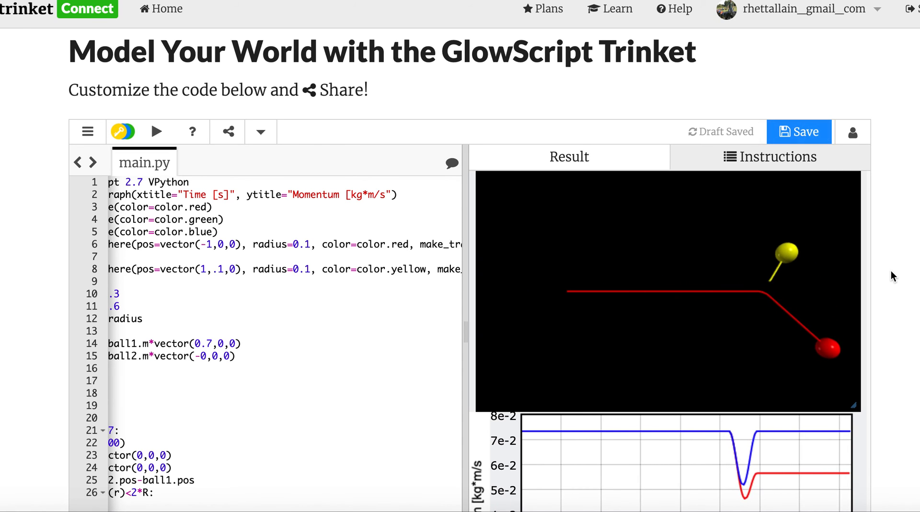
{"action": "scroll", "scroll_direction": "down", "scroll_amount": 3}
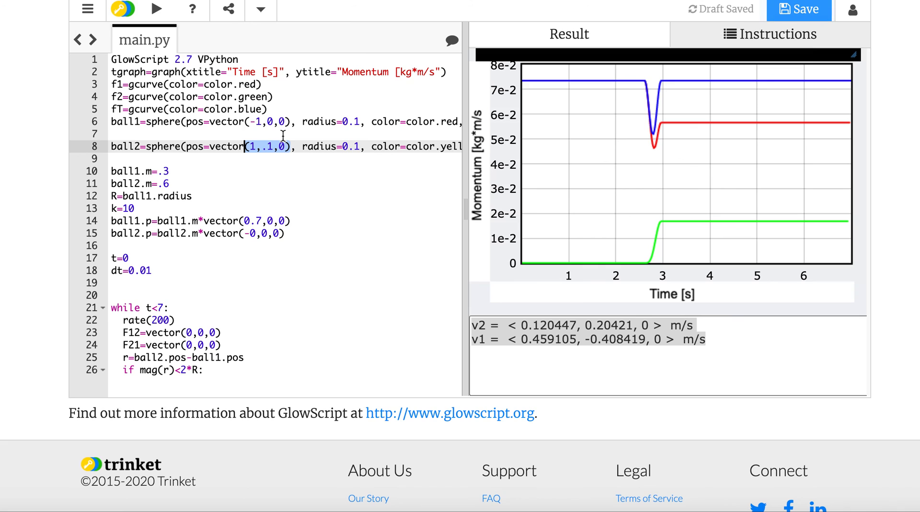
{"action": "mouse_move", "coordinate": [231, 161]}
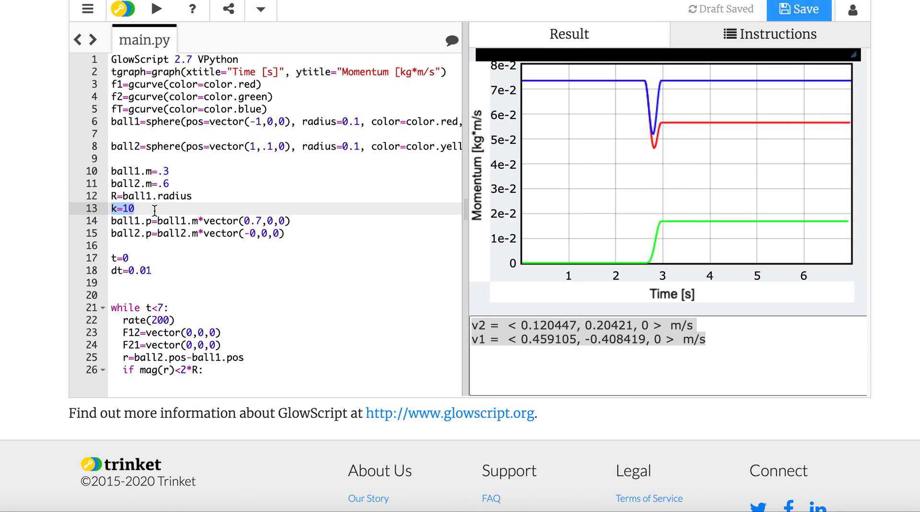
{"action": "mouse_move", "coordinate": [183, 203]}
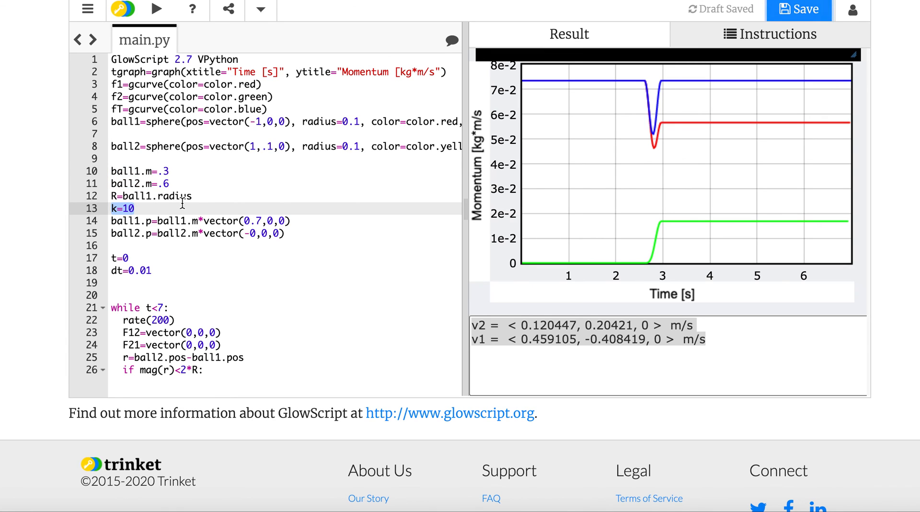
{"action": "mouse_move", "coordinate": [203, 199]}
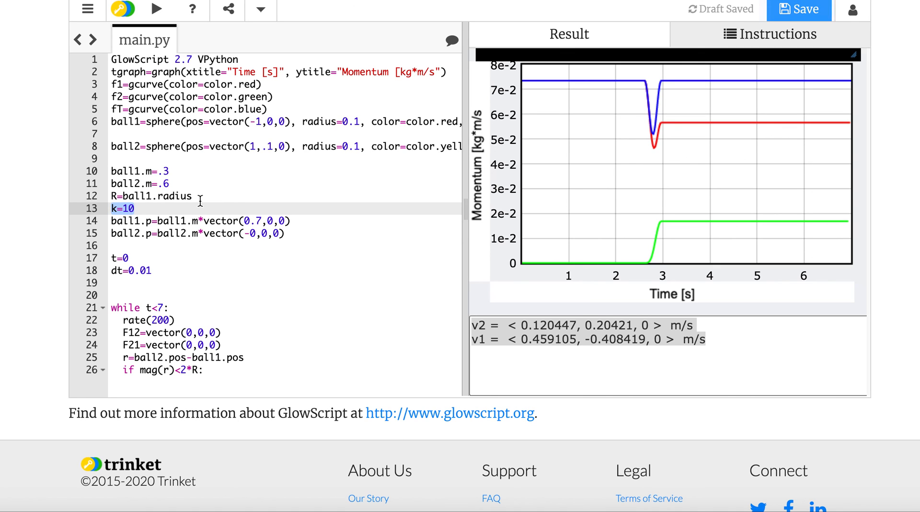
{"action": "scroll", "scroll_direction": "down", "scroll_amount": 3}
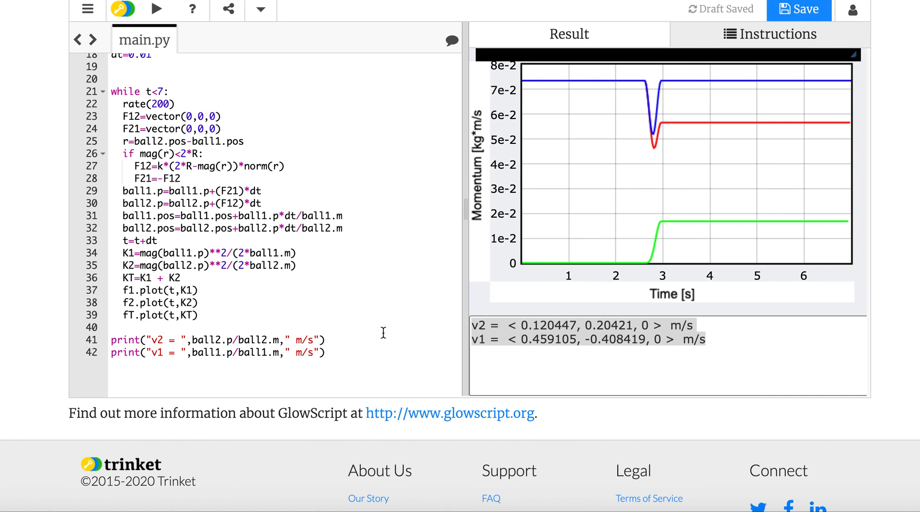
{"action": "mouse_move", "coordinate": [212, 276]}
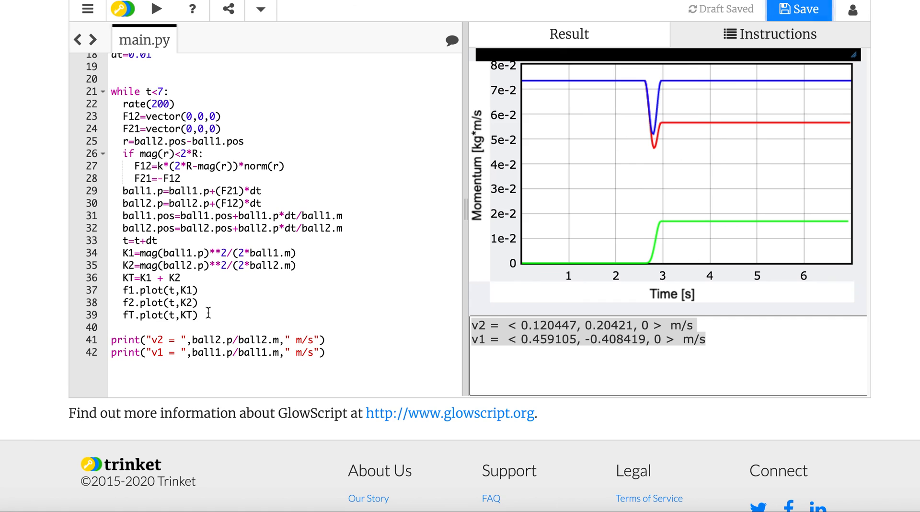
{"action": "left_click_drag", "start_coordinate": [88, 339], "coordinate": [326, 352]}
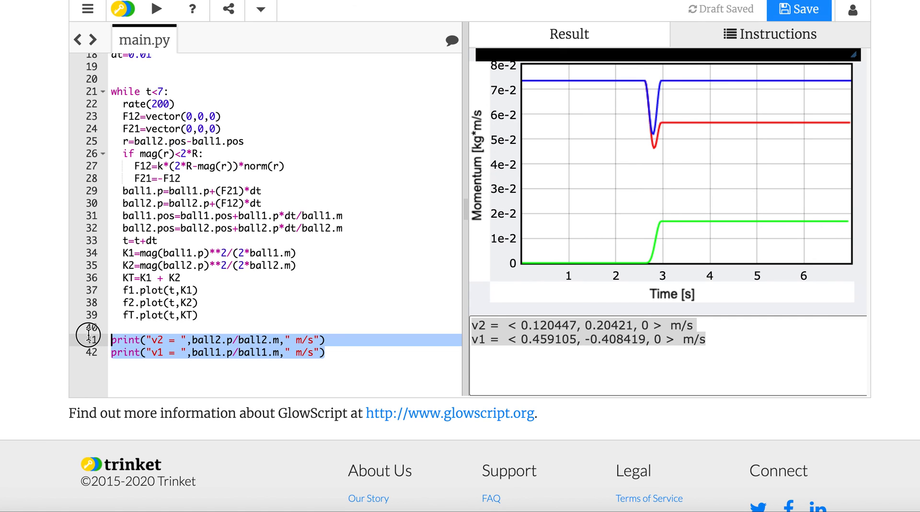